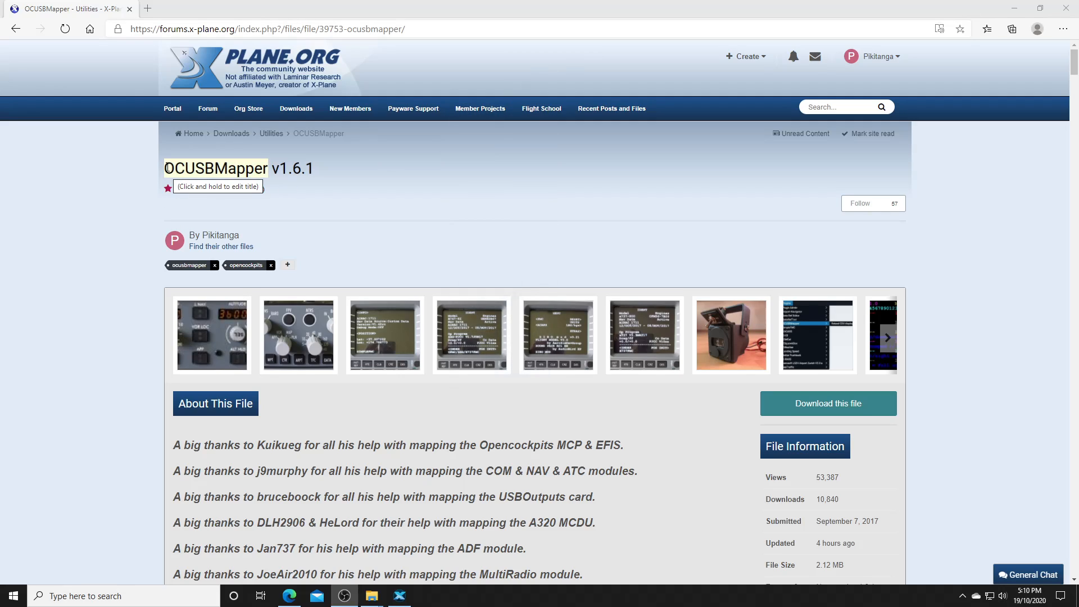
Show the OCUSBMapper v1.6.1 download list and highlight the OCUSBMapper package name.
click(828, 403)
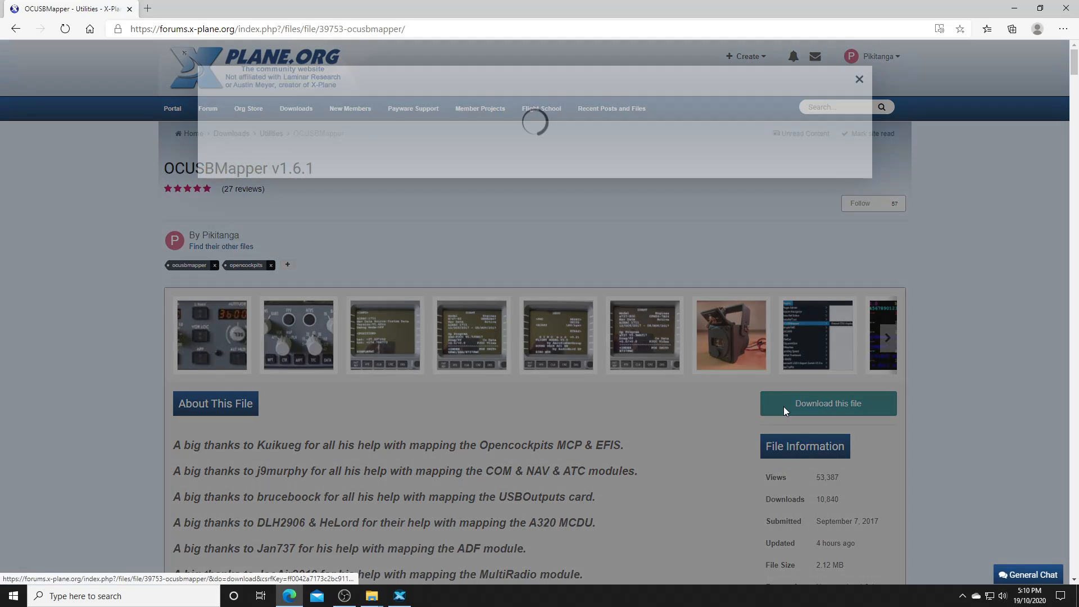
click(827, 403)
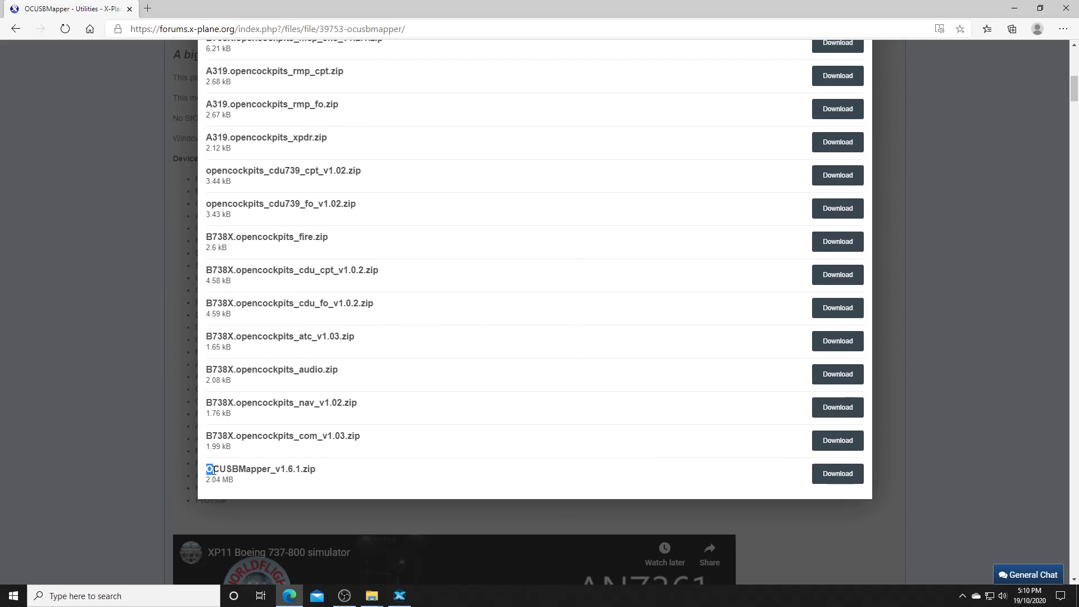
double_click(238, 469)
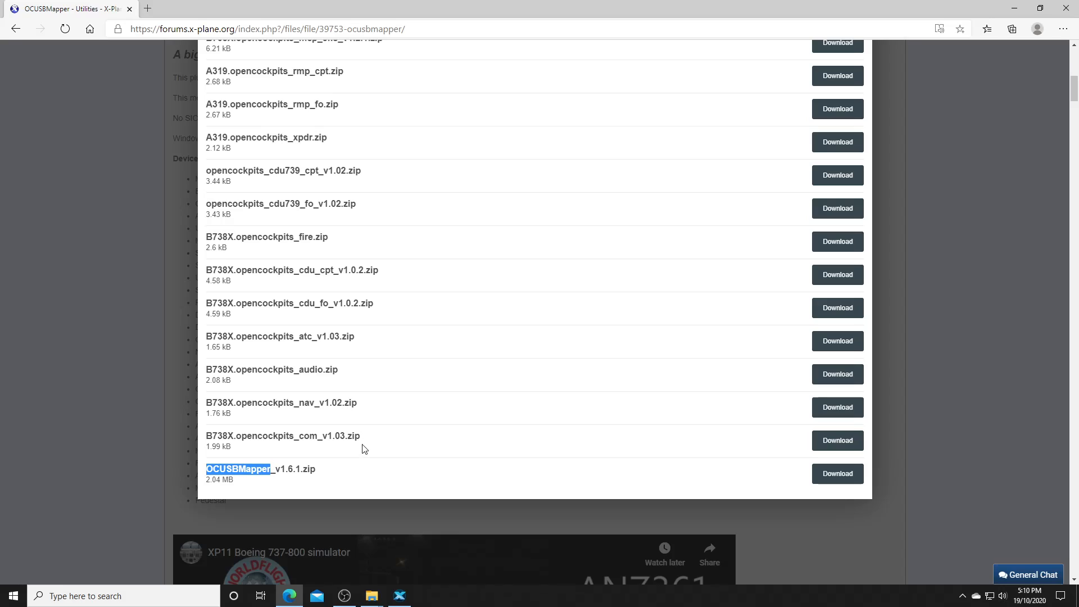
mouse_move(206, 271)
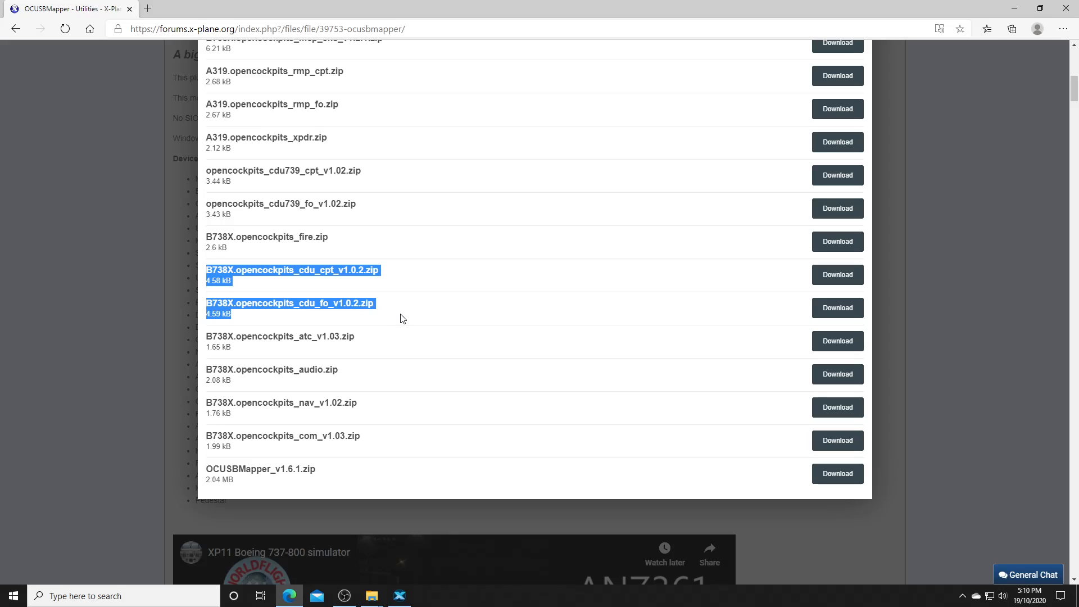
mouse_move(1035, 43)
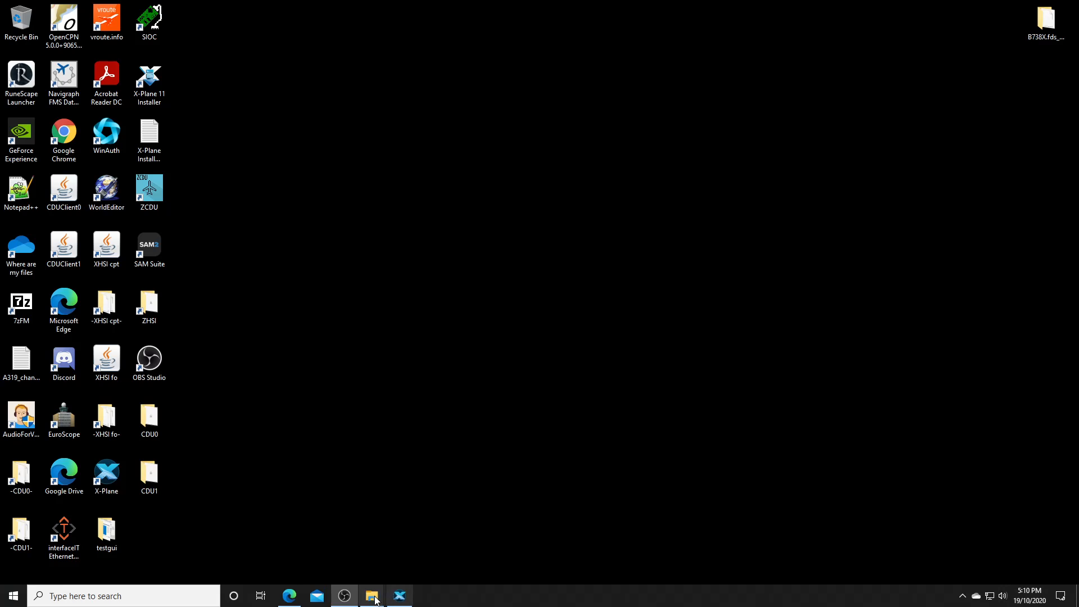
Inspect OCUSBMapper_v1.6.1.zip in Downloads and the installed OCUSBMapper folder under X-Plane 11 plugins.
click(371, 595)
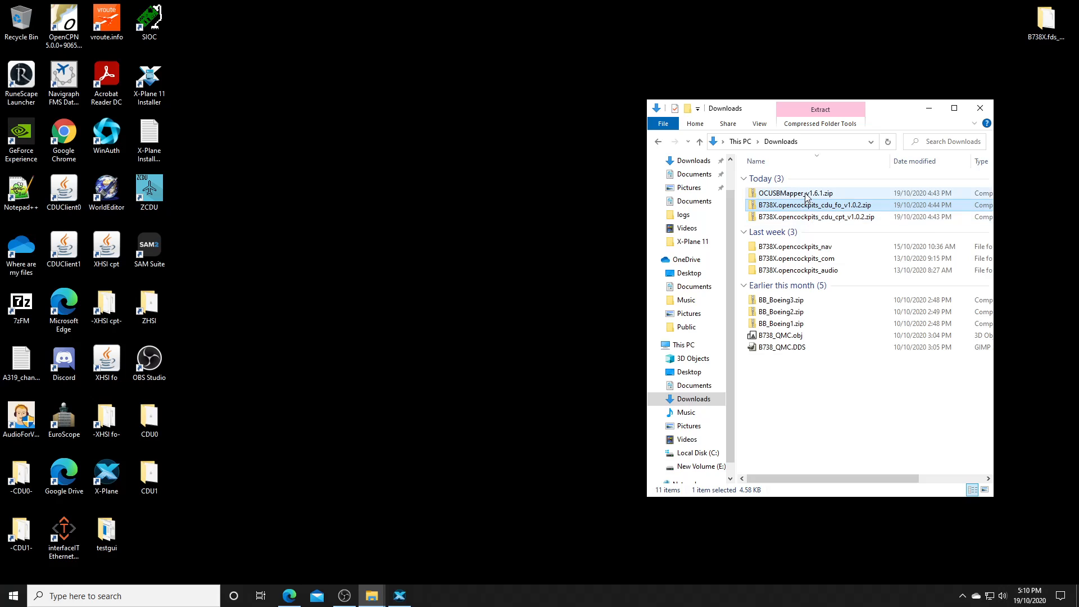
double_click(798, 192)
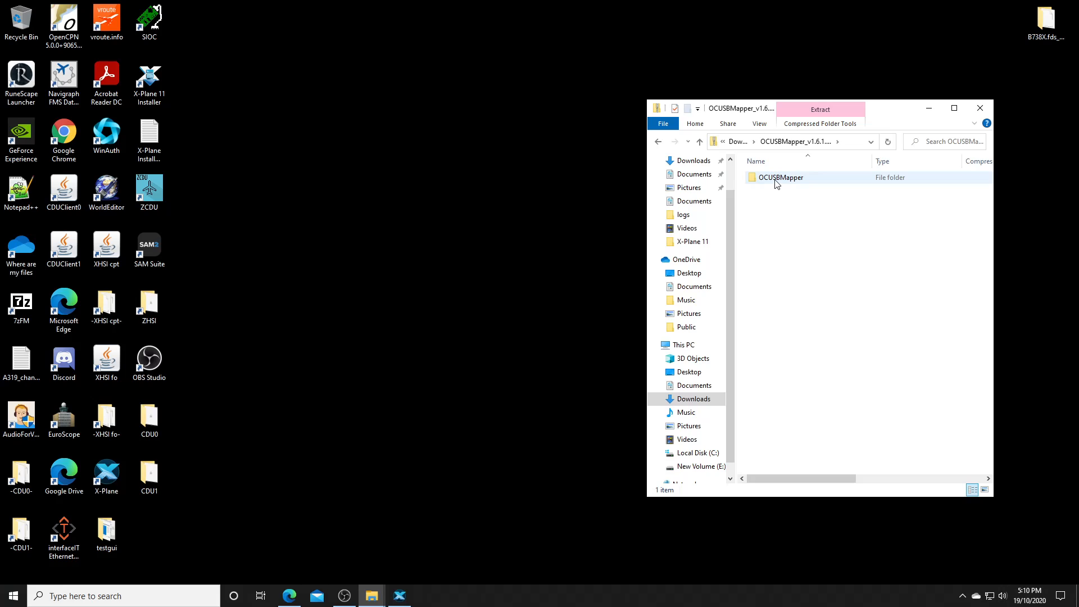
mouse_move(781, 194)
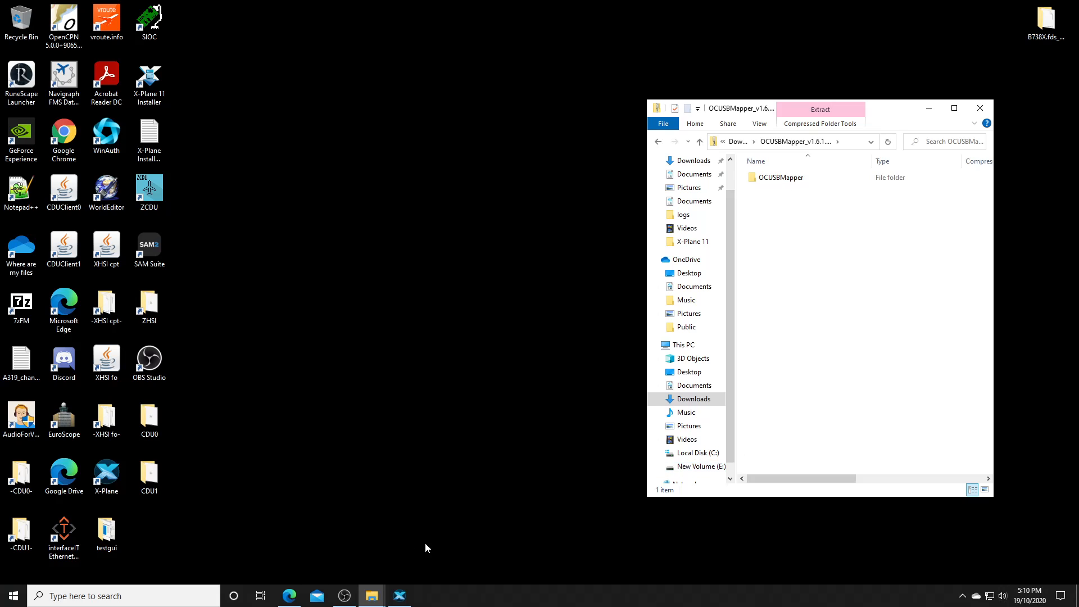
mouse_move(371, 596)
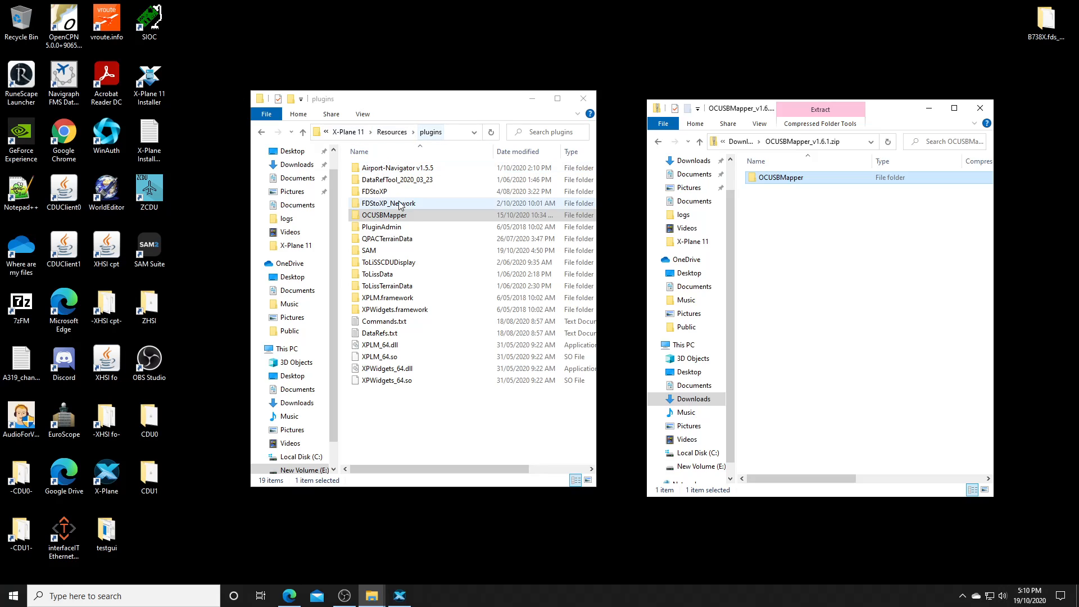
double_click(384, 214)
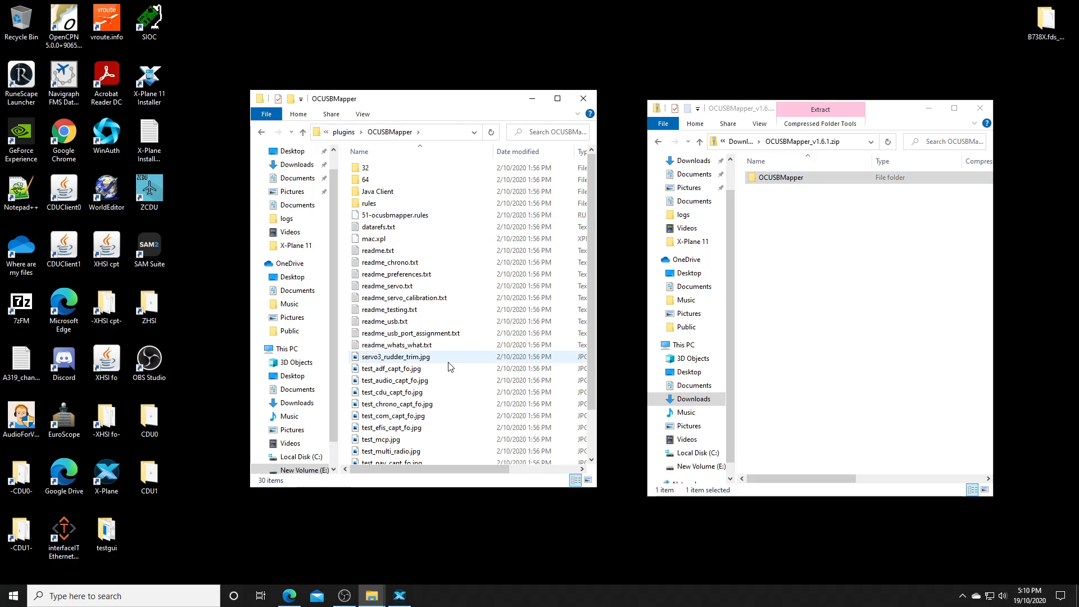
click(302, 133)
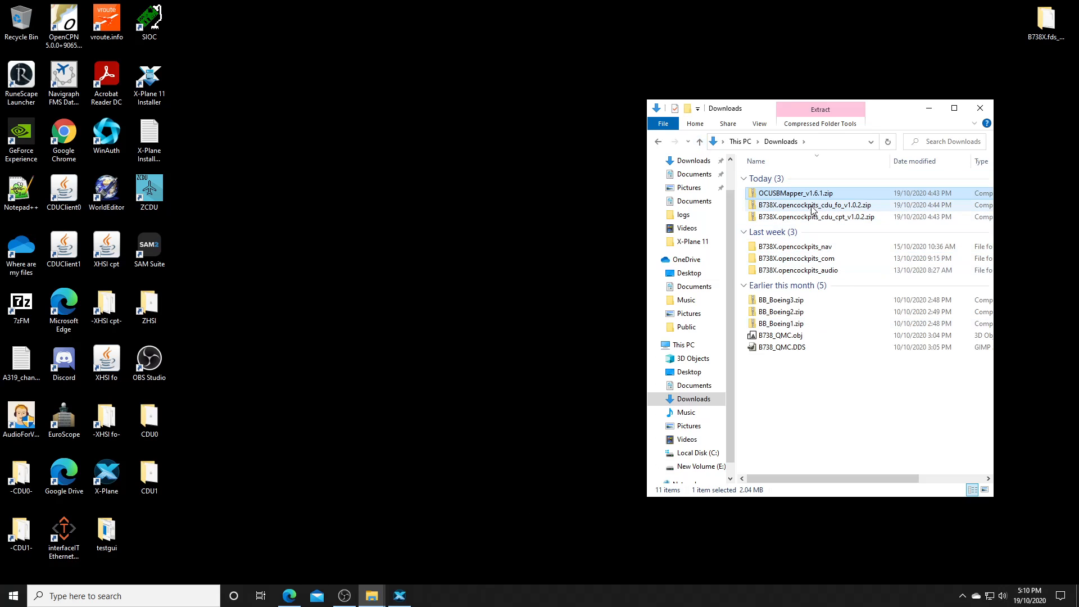
mouse_move(803, 204)
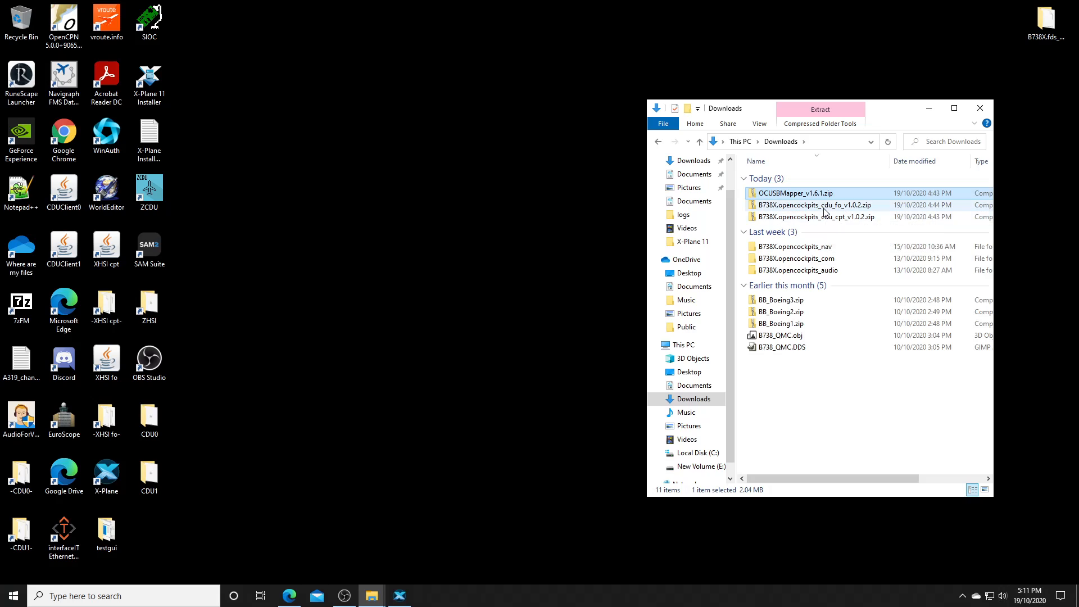
mouse_move(483, 527)
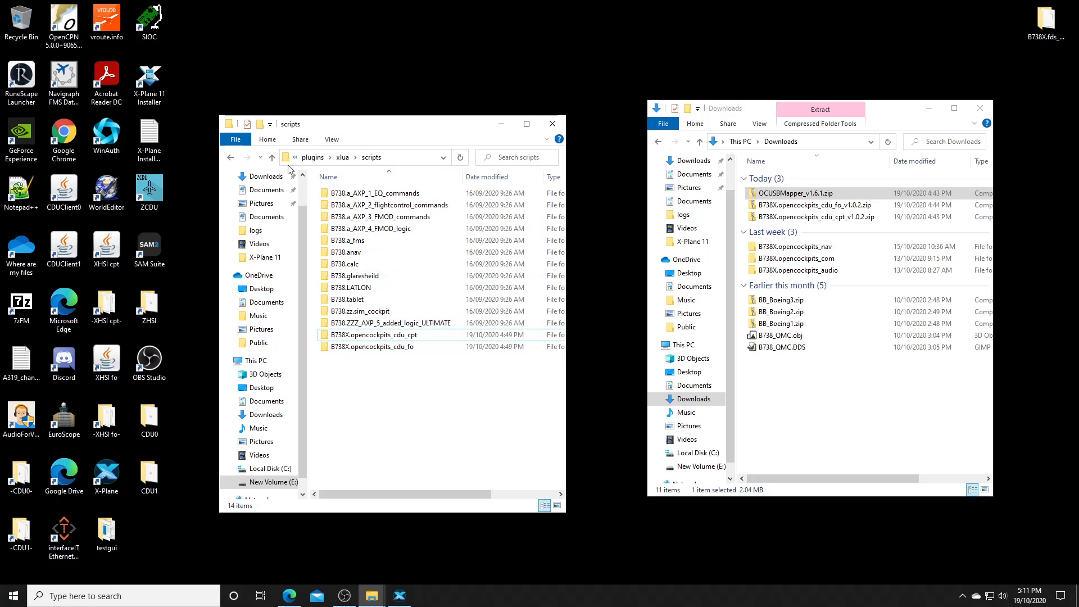
Verify the captain and first-officer CDU script folders exist in B737-800X xlua scripts.
click(364, 157)
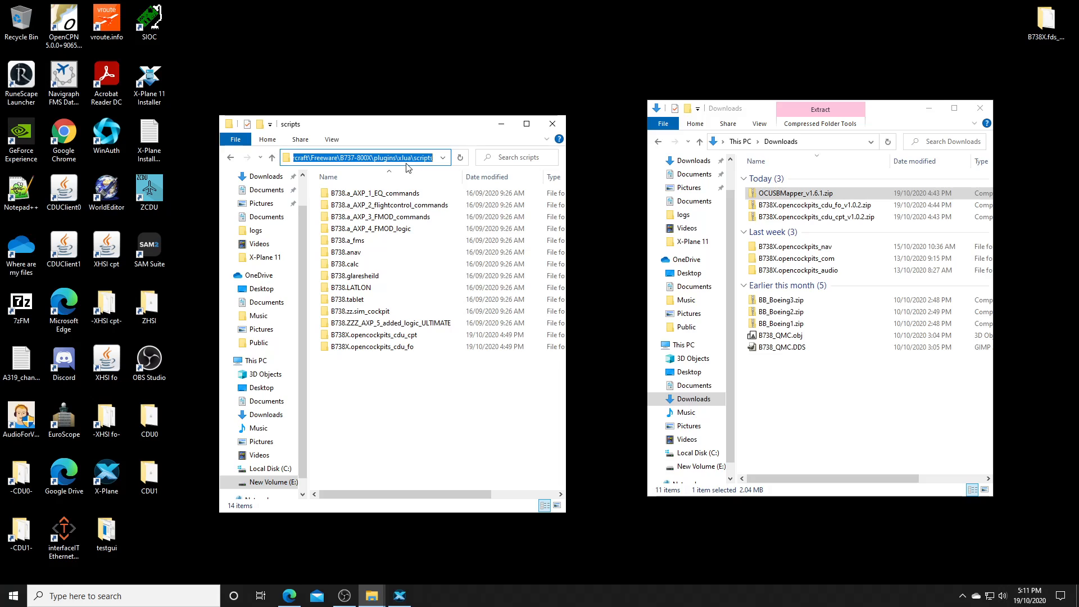
click(386, 192)
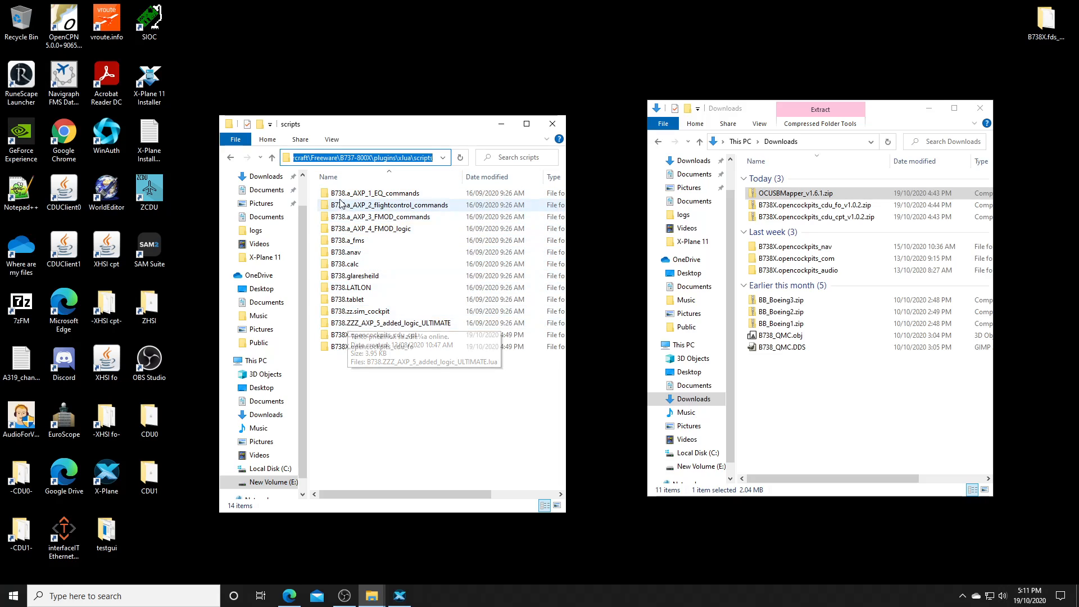
click(389, 323)
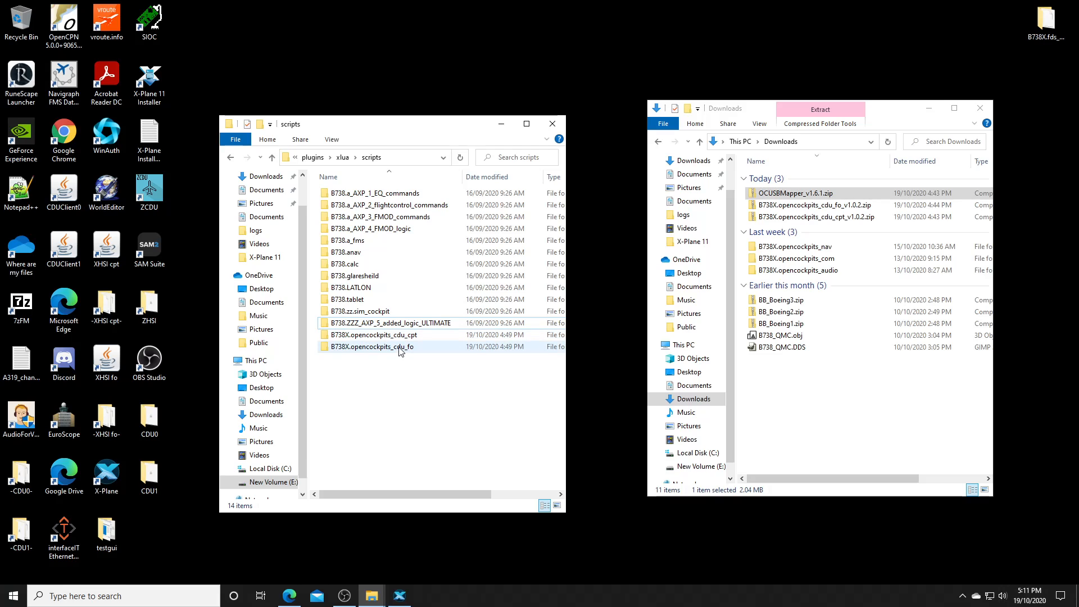
double_click(375, 335)
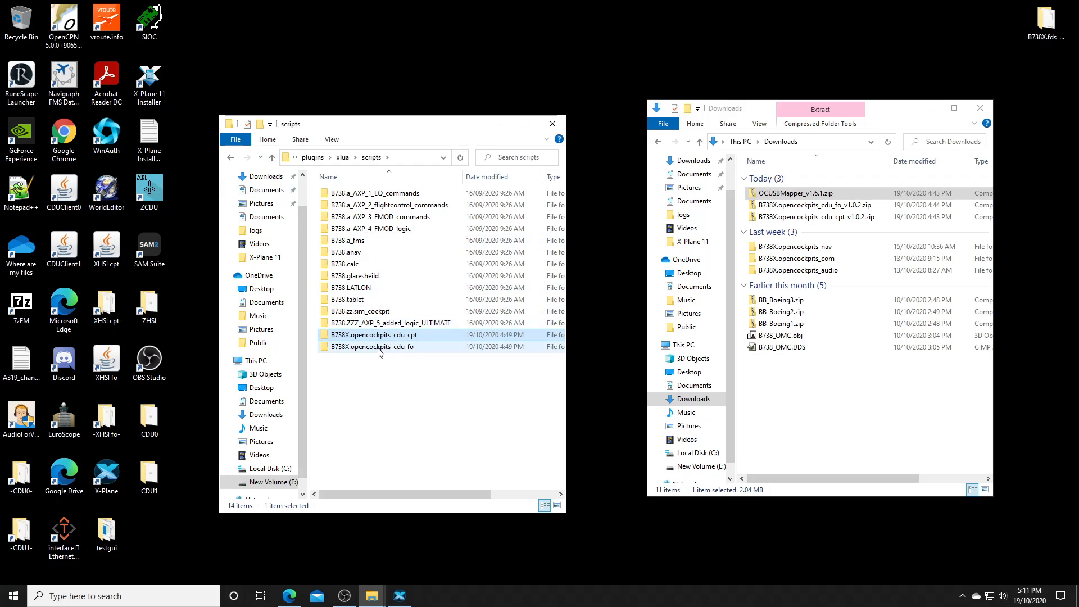
double_click(372, 346)
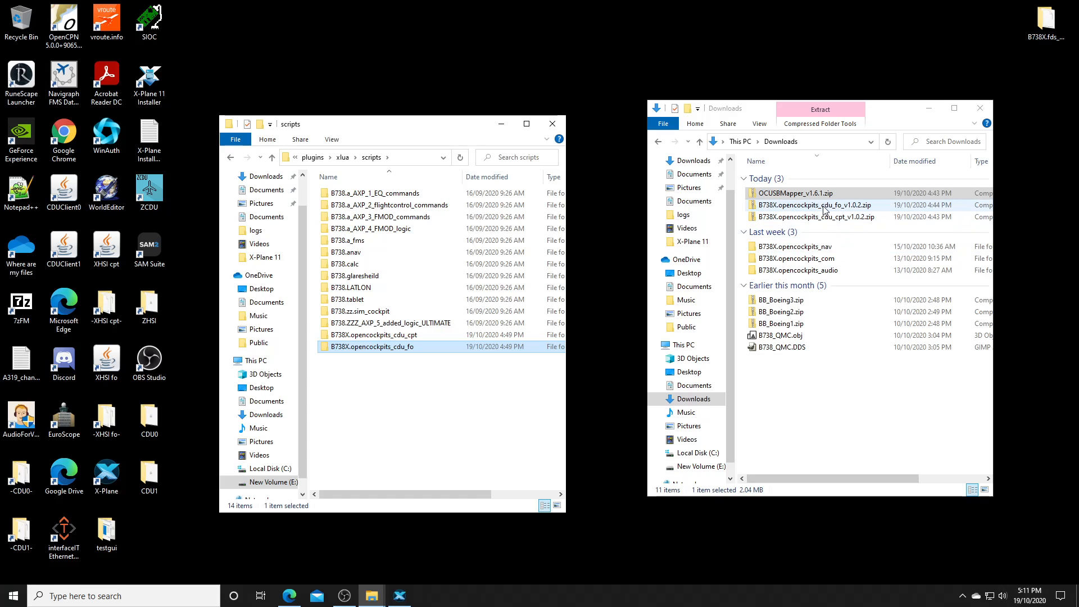
Look inside the B738X cdu_cpt zip at its B738X.opencockpits_cdu_cpt folder.
double_click(808, 205)
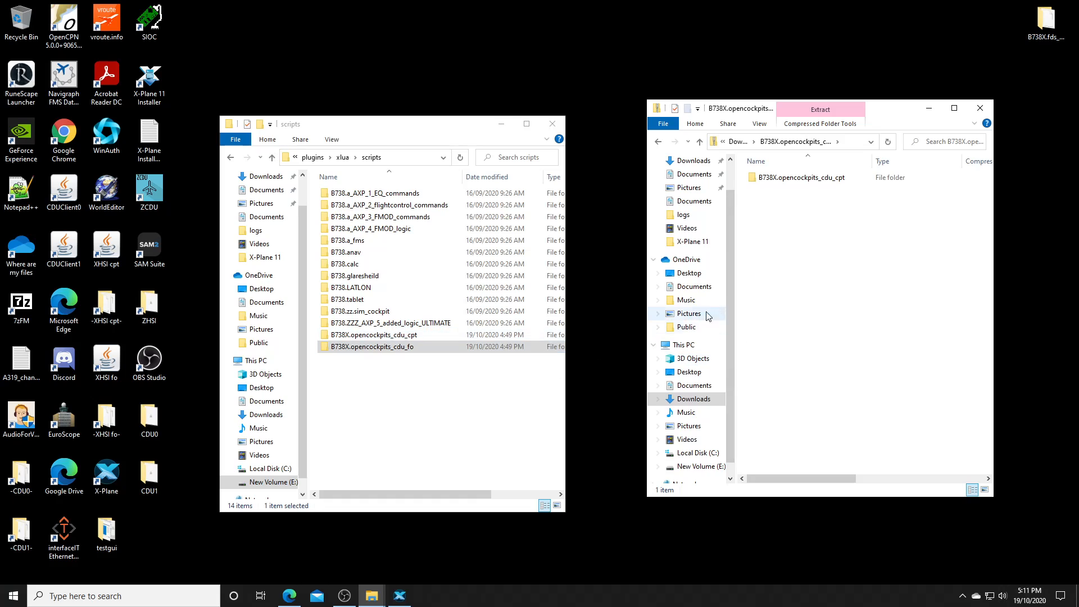
mouse_move(699, 141)
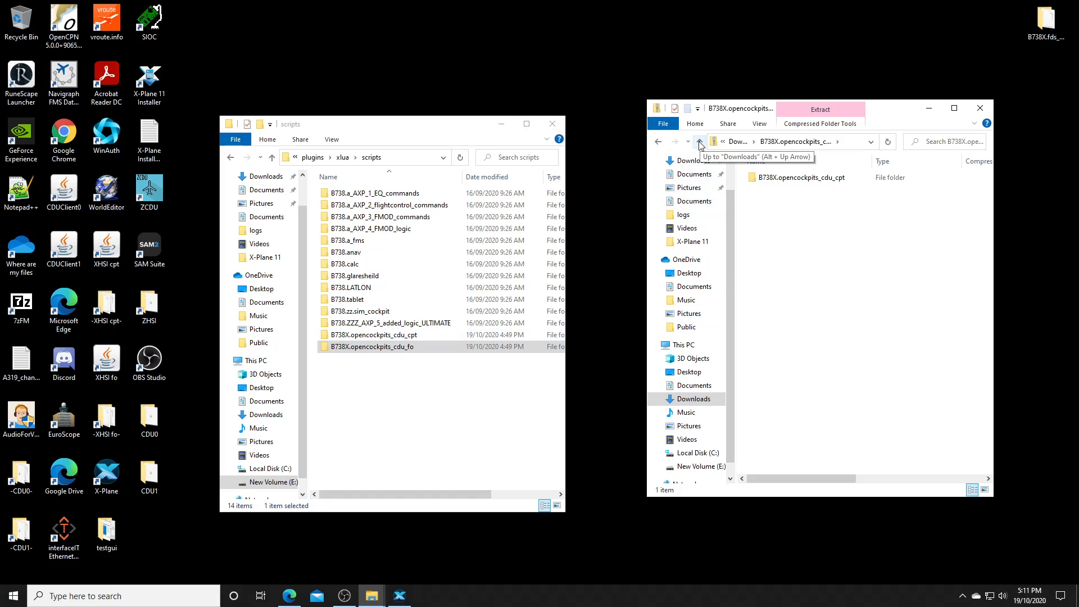
click(372, 335)
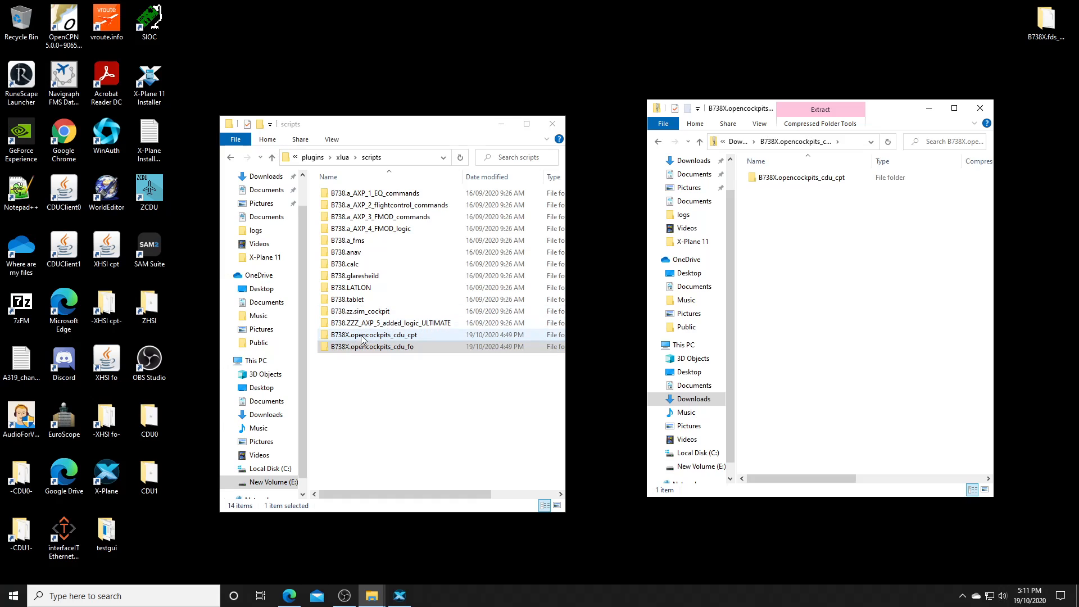
mouse_move(404, 343)
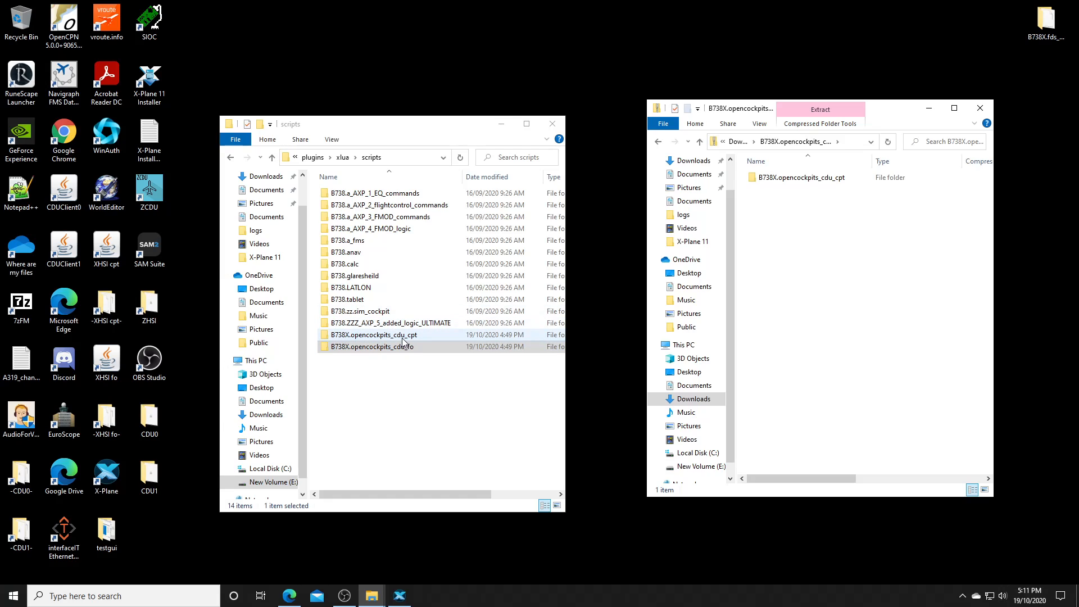
double_click(373, 334)
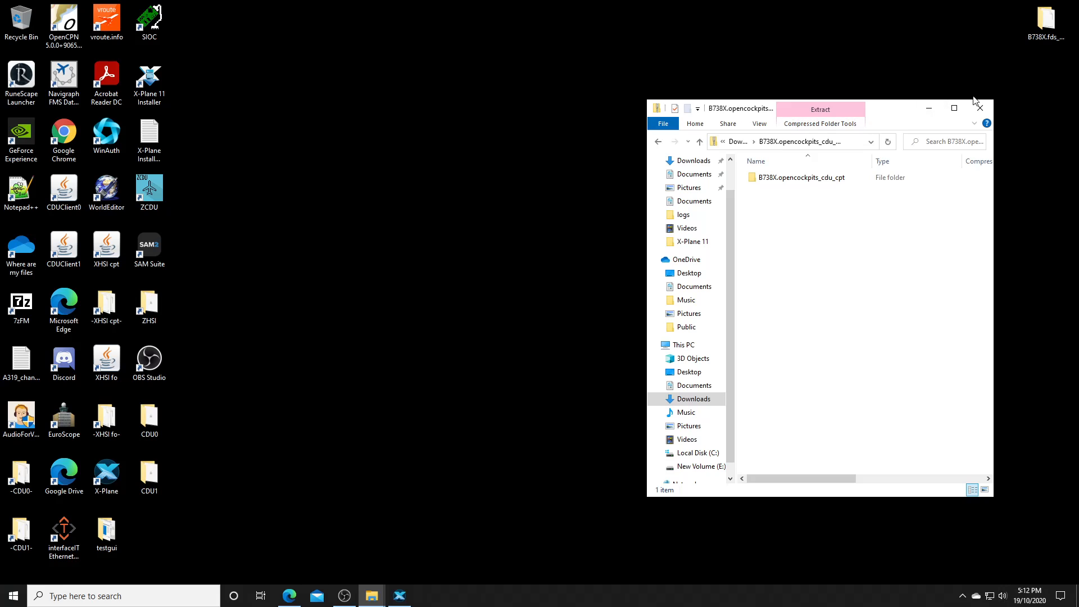
Arrange the CDU0 and CDU1 desktop folders side by side, each showing CDUClient.jar.
click(977, 108)
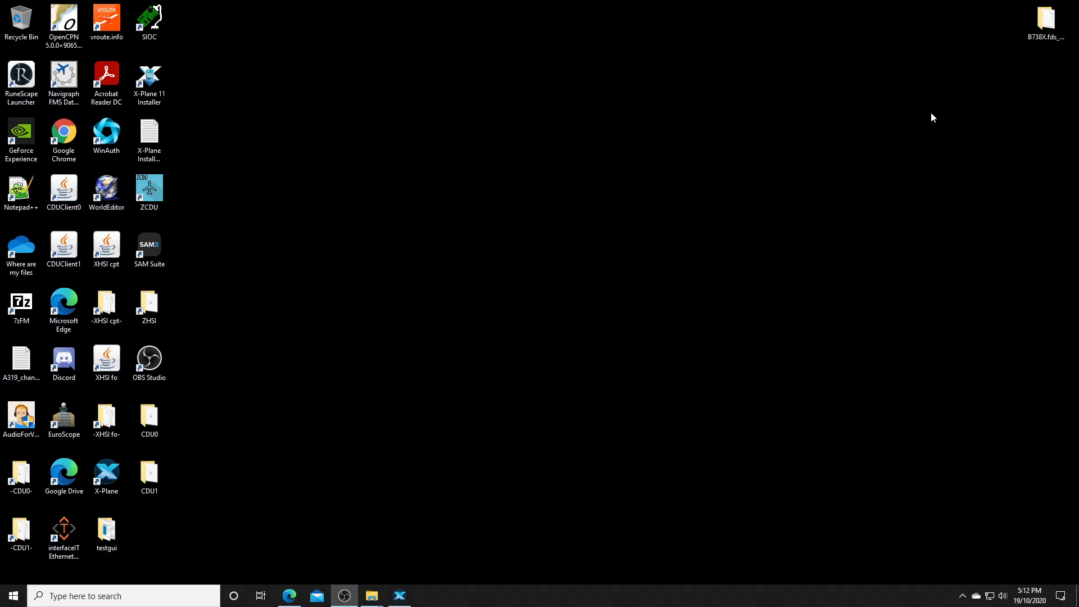
click(149, 416)
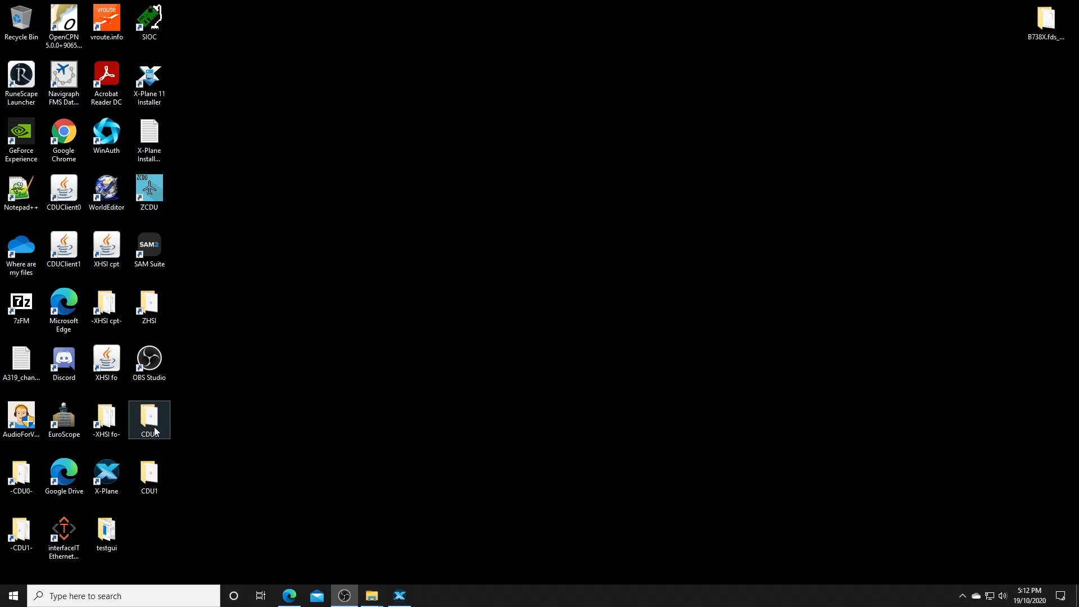
drag(149, 420, 491, 249)
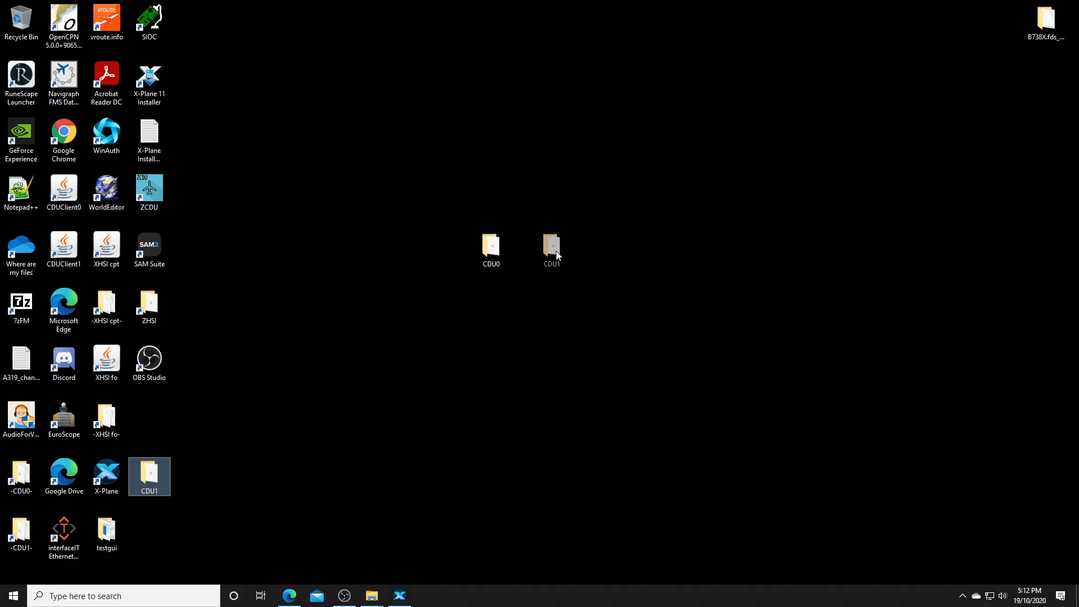
click(550, 249)
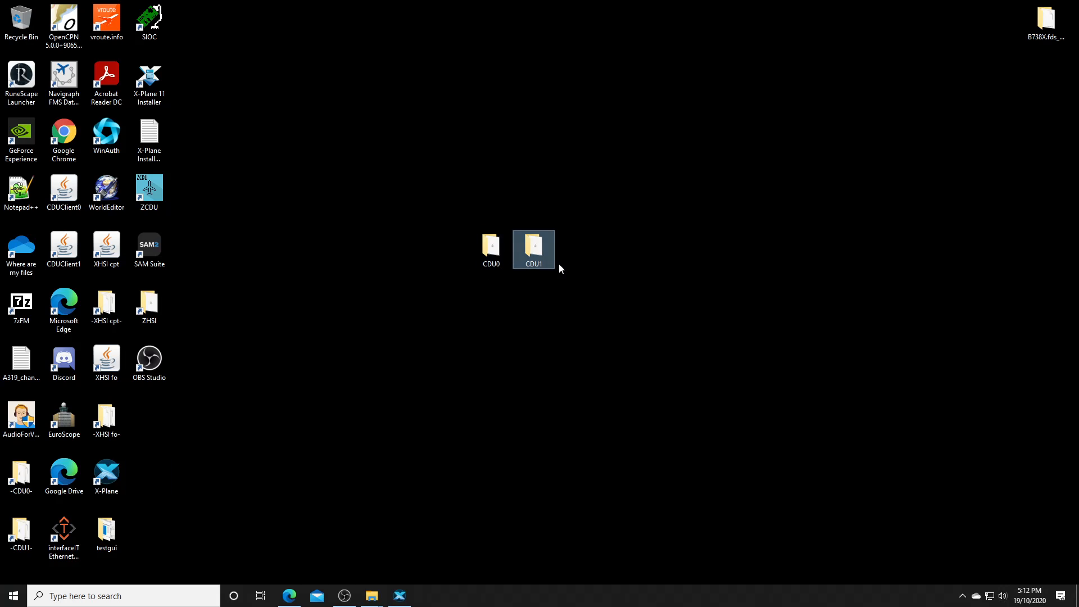
click(491, 247)
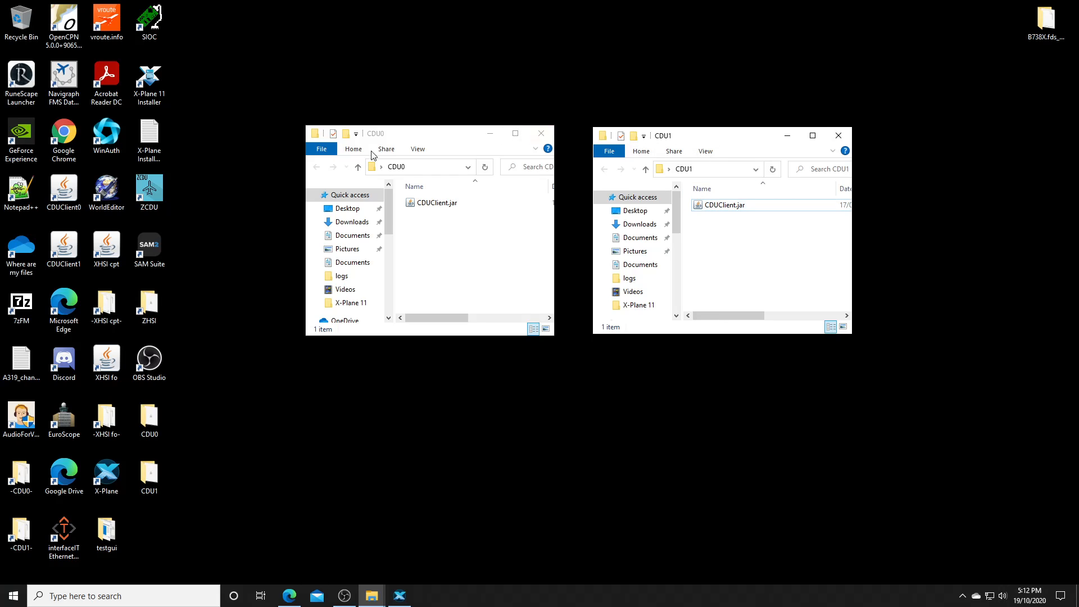
Switch focus among the CDU folder windows without changing anything.
click(436, 202)
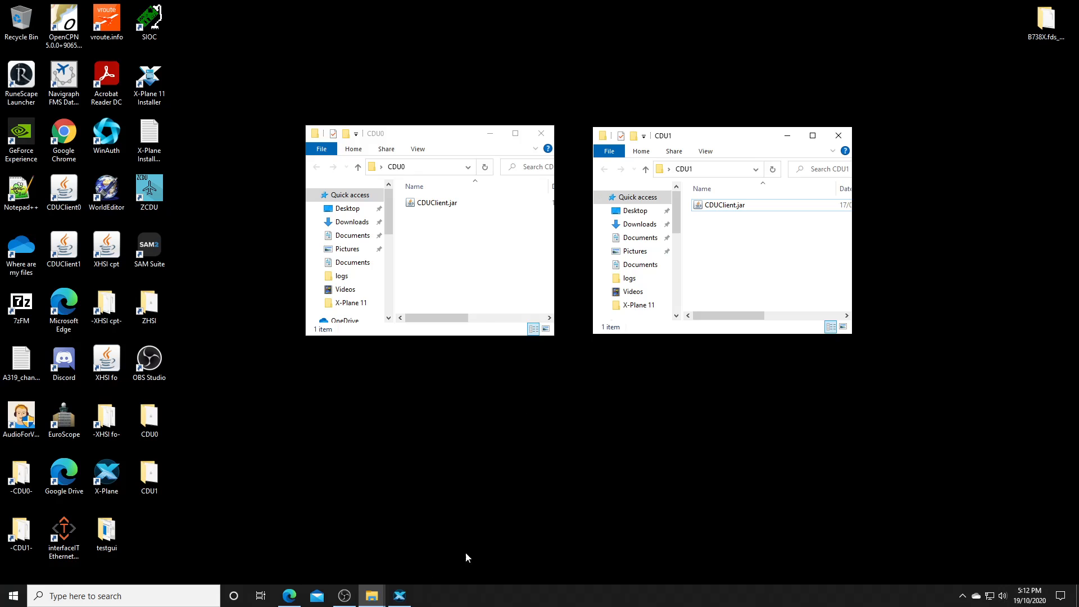
mouse_move(398, 568)
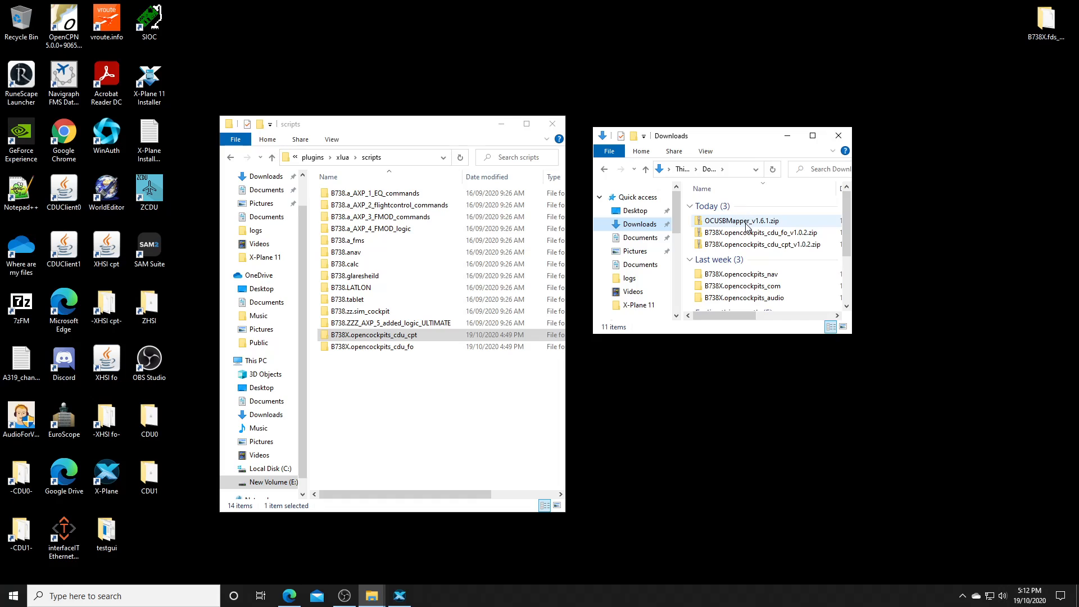
Confirm the OCUSBMapper zip's Java_Client folder contains CDUClient.jar.
click(742, 220)
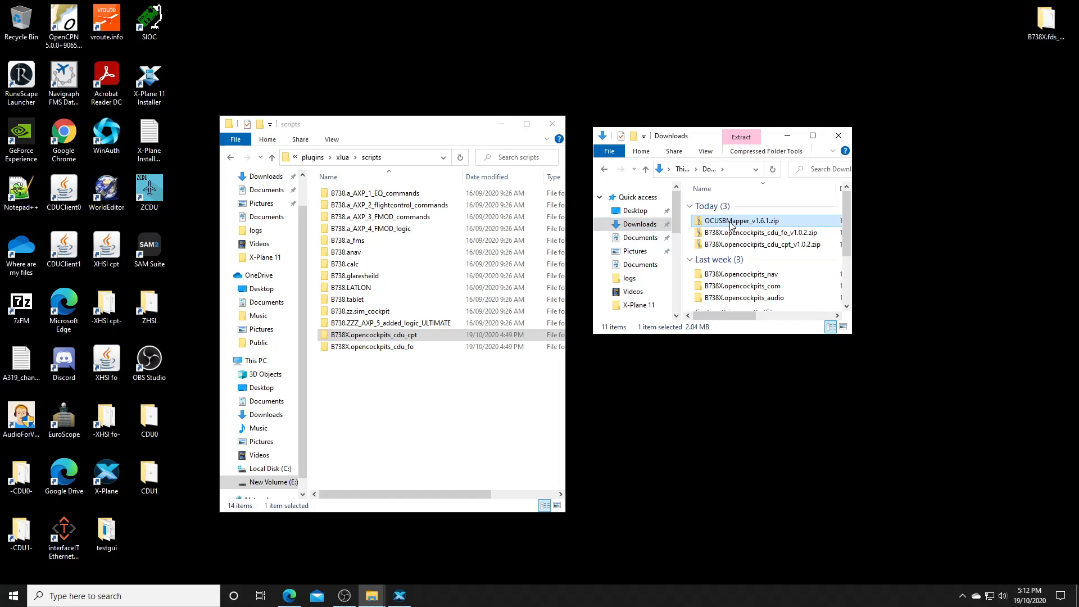
double_click(740, 221)
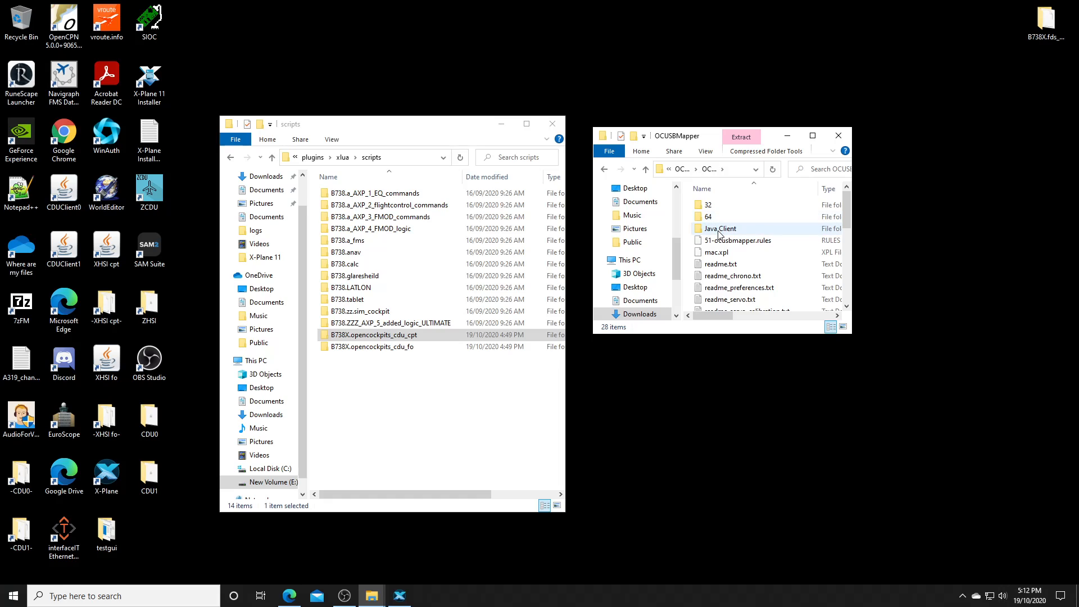
double_click(720, 228)
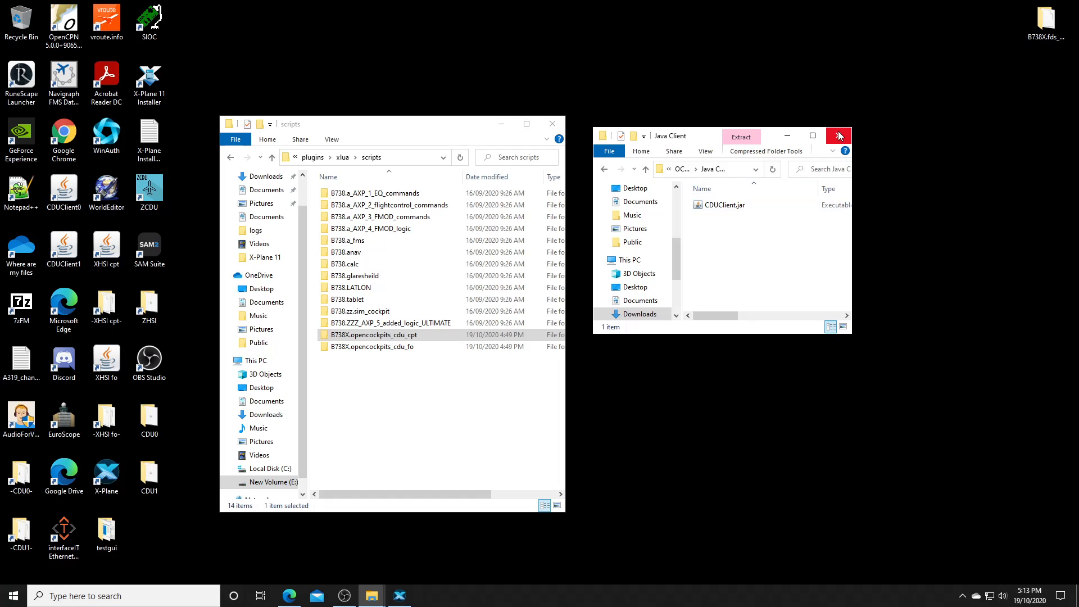
click(838, 135)
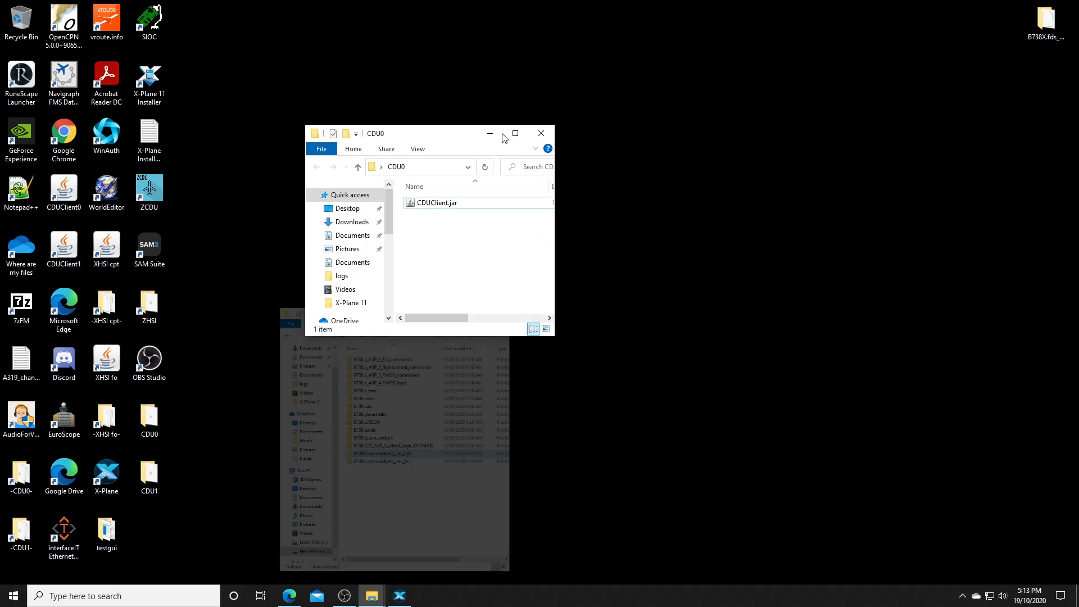
mouse_move(370, 596)
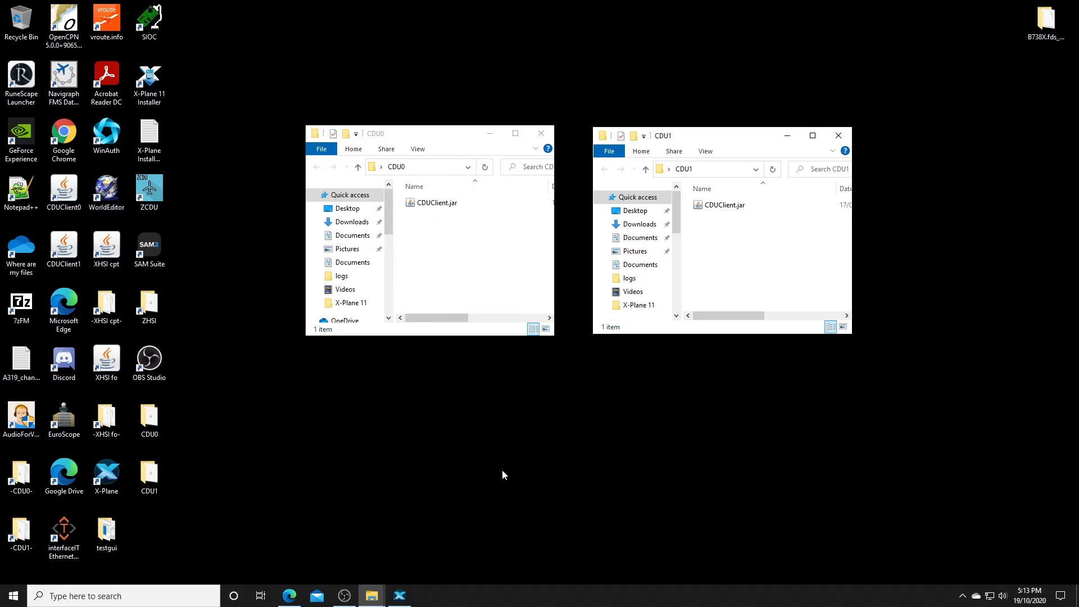
Return to the CDU0 and CDU1 windows and select CDUClient.jar in each.
click(725, 205)
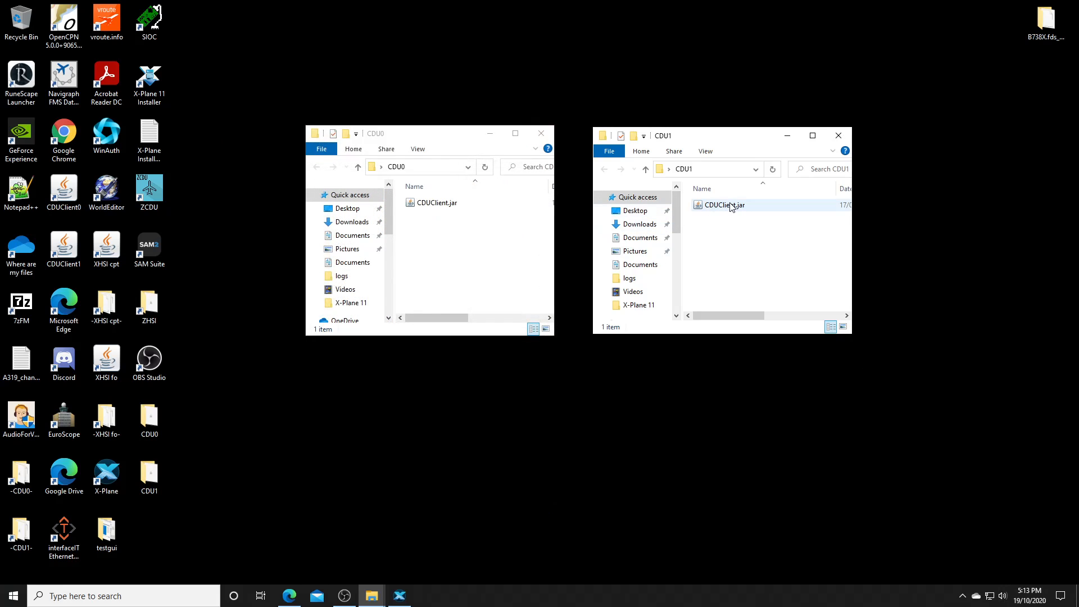
click(433, 202)
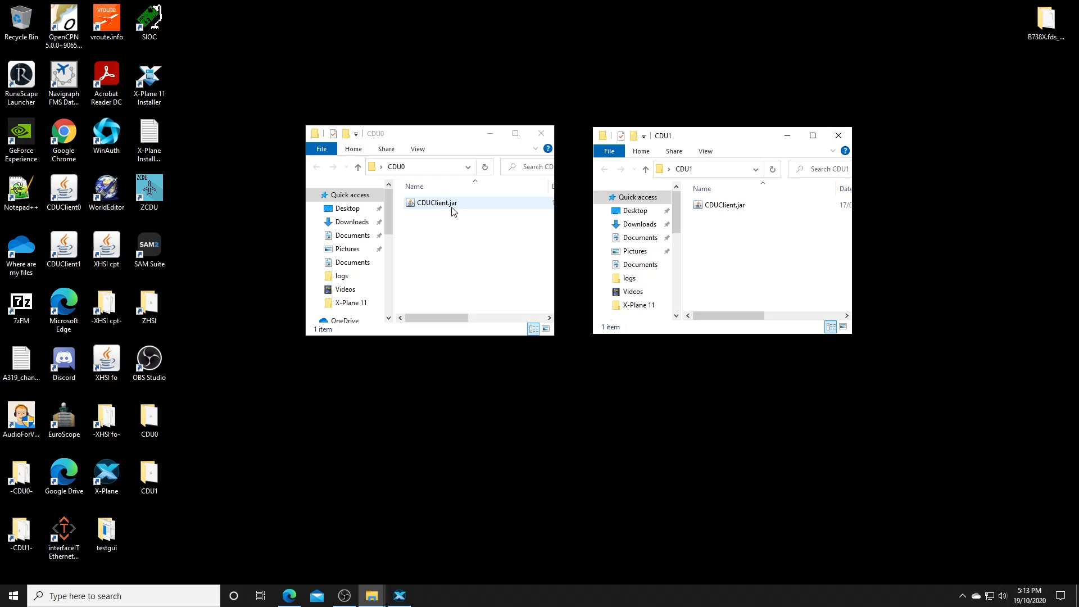
click(724, 204)
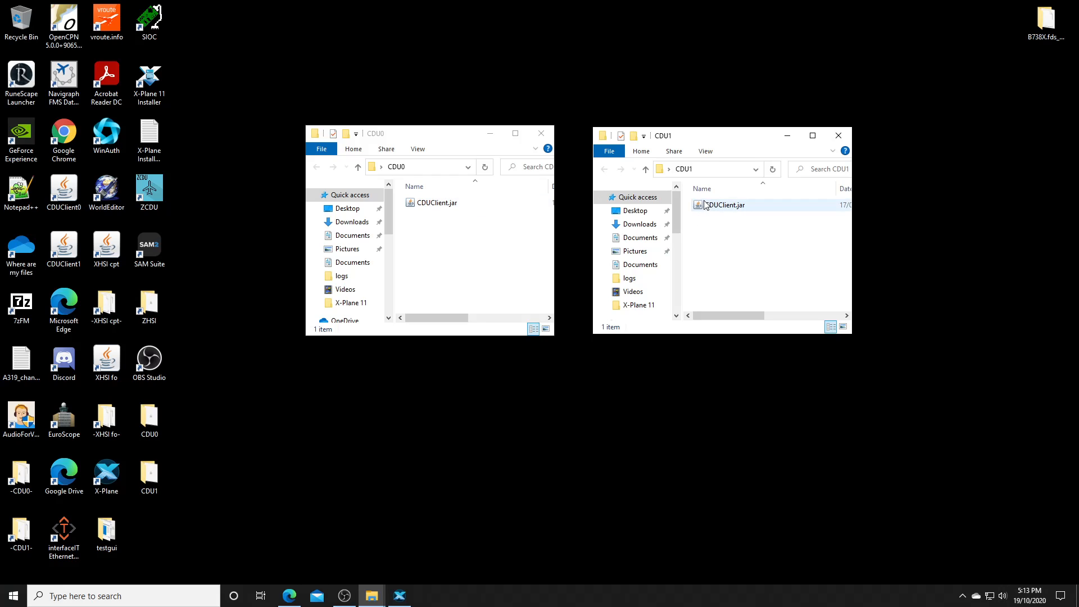
Show Apps & features to verify Java 8 Update 261 (64-bit) is installed.
right_click(10, 595)
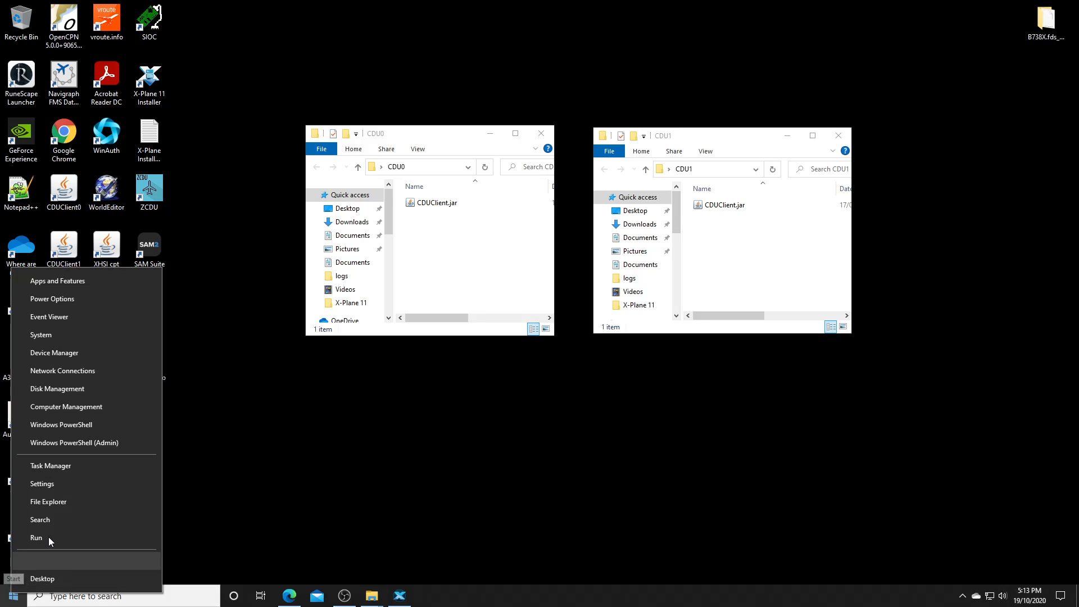
click(57, 281)
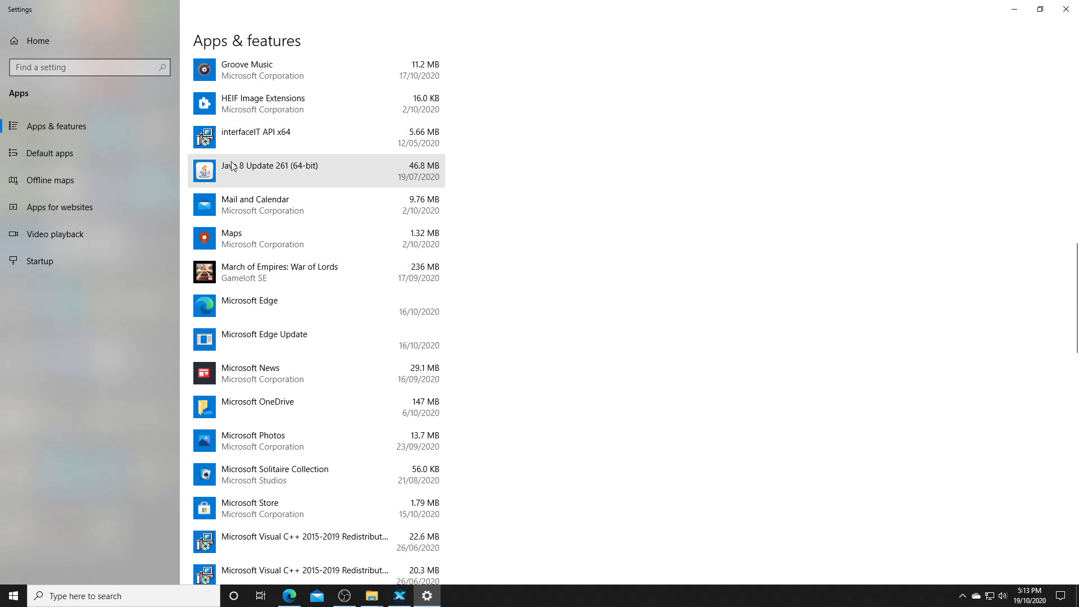
mouse_move(295, 175)
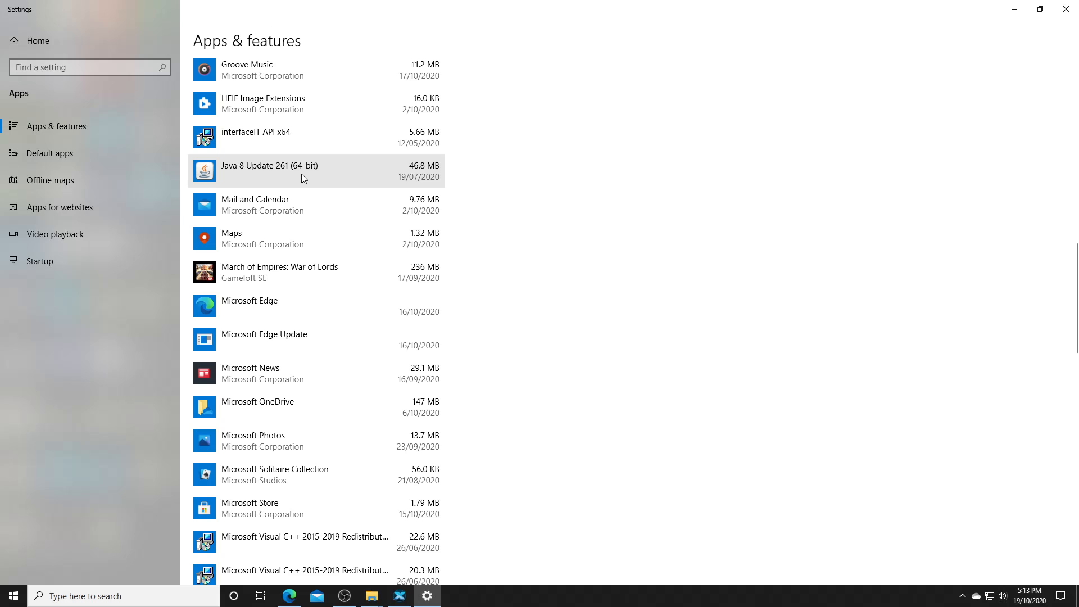
mouse_move(960, 56)
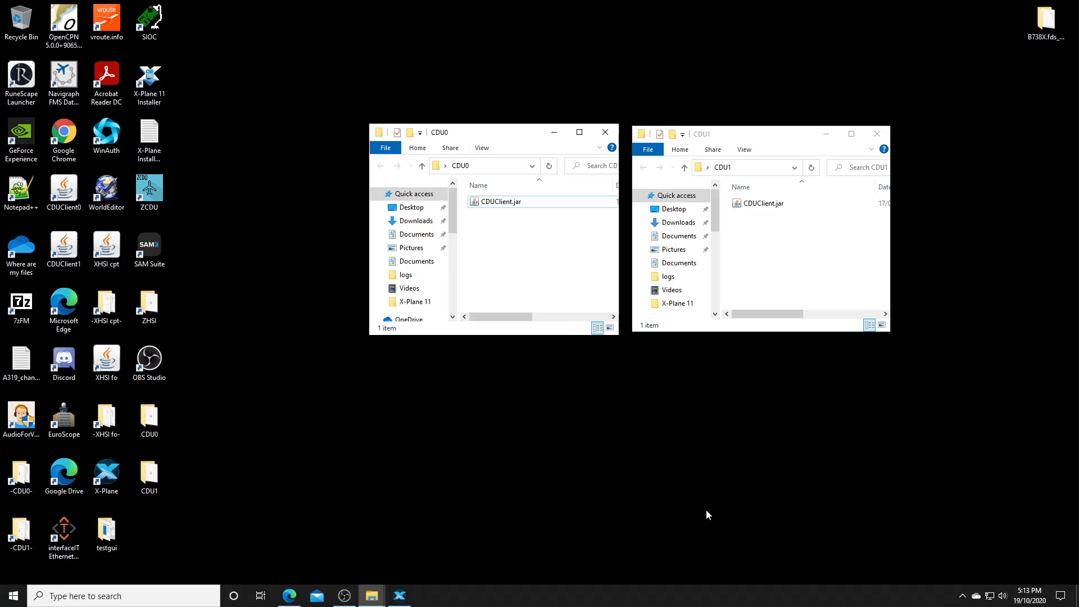
mouse_move(372, 596)
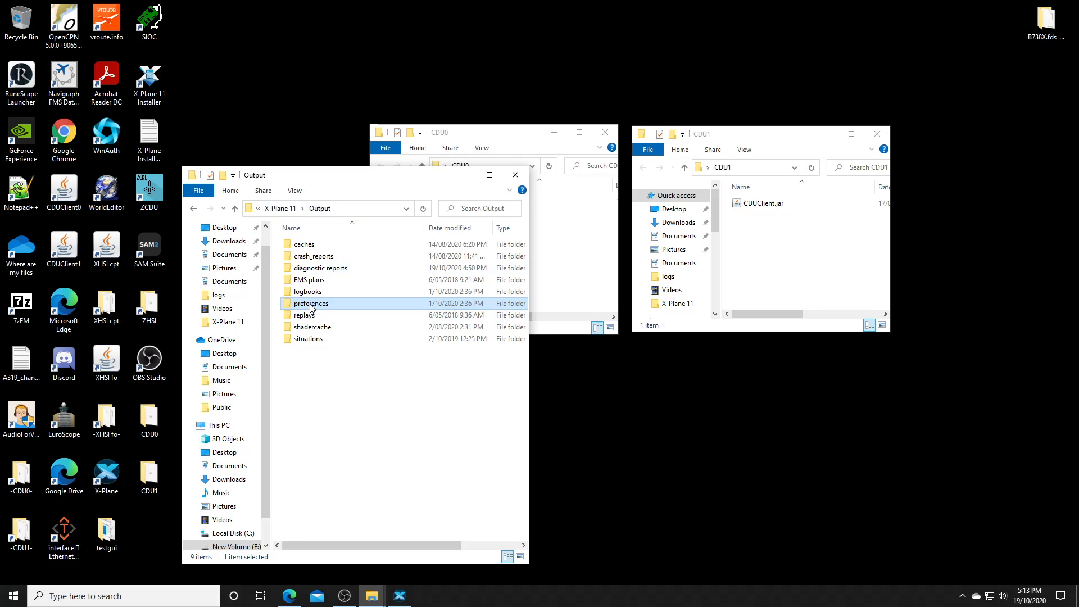
mouse_move(312, 303)
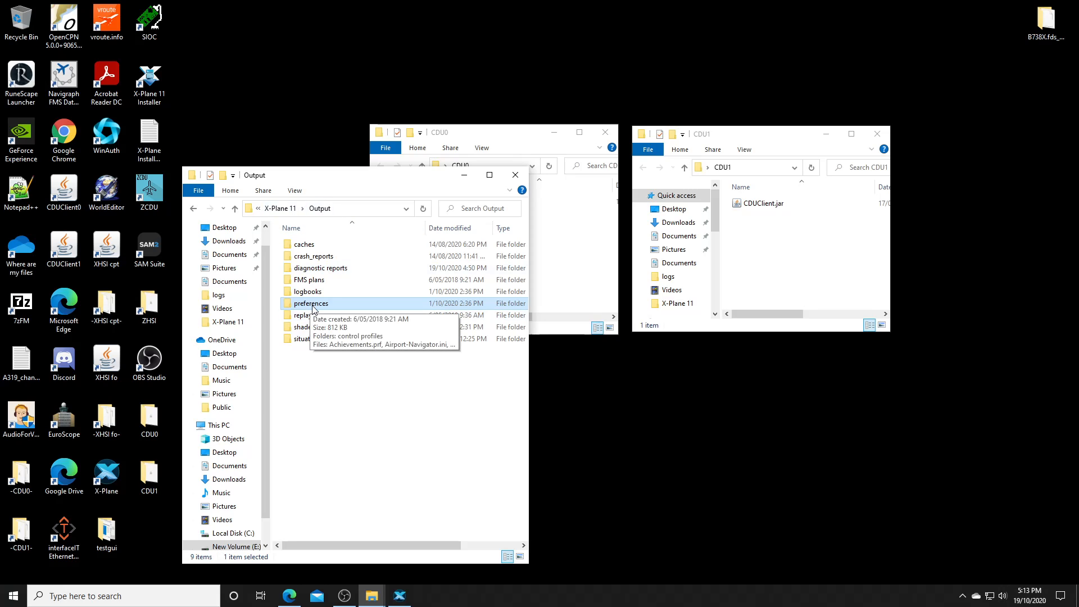
Select OCUSBMapper.prf in X-Plane 11's Output preferences folder for editing.
double_click(310, 304)
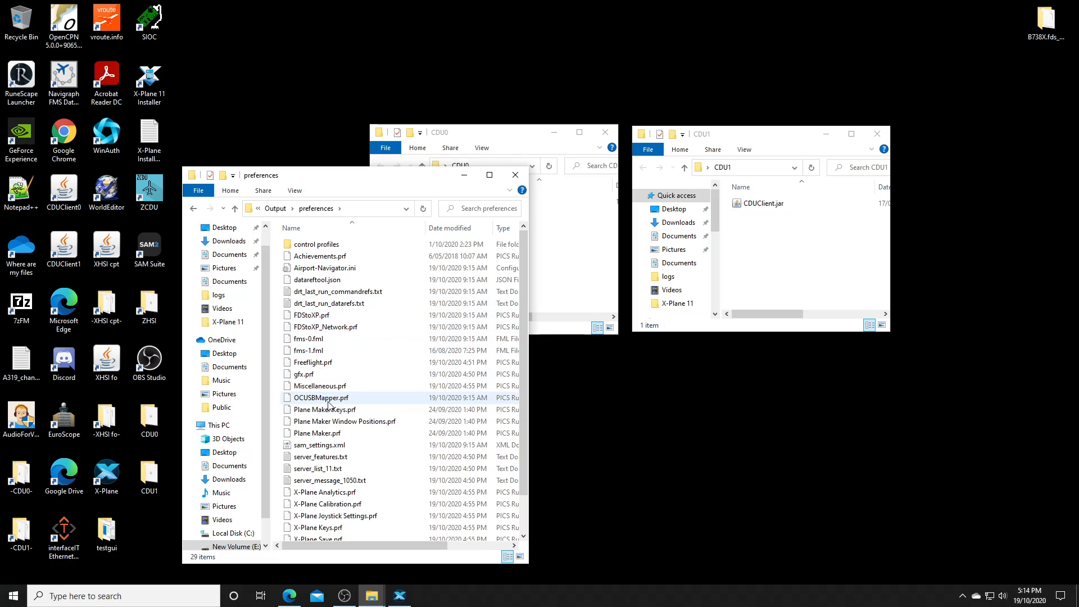
mouse_move(322, 397)
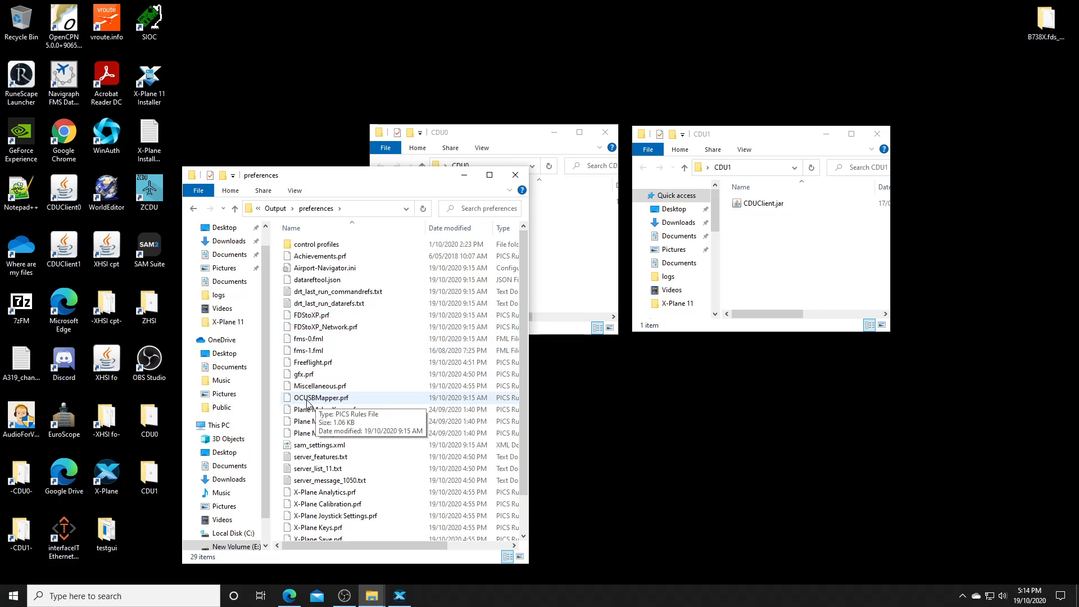
mouse_move(331, 403)
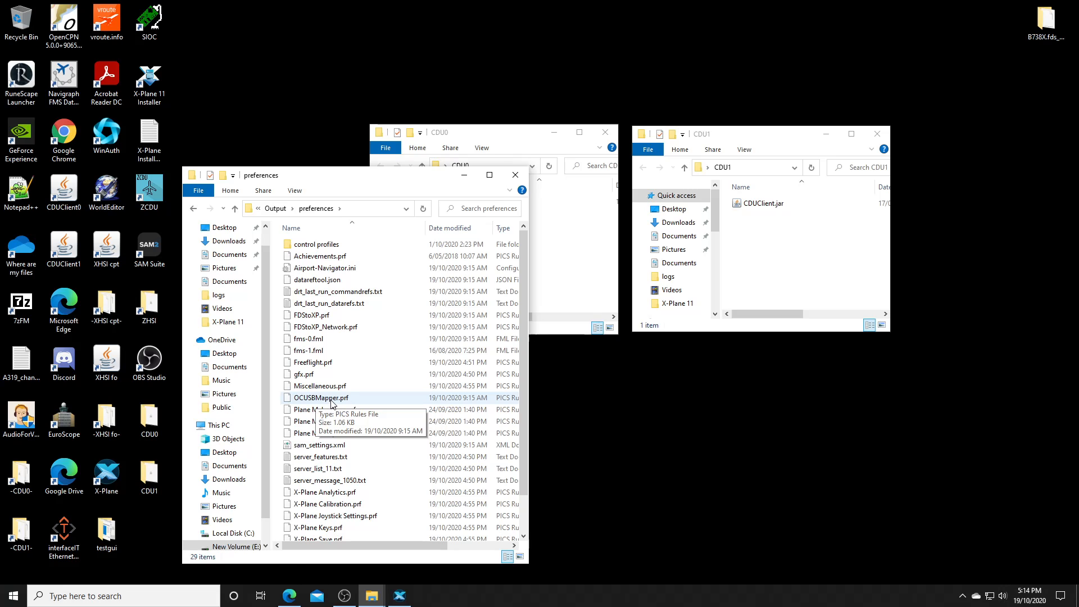
click(320, 396)
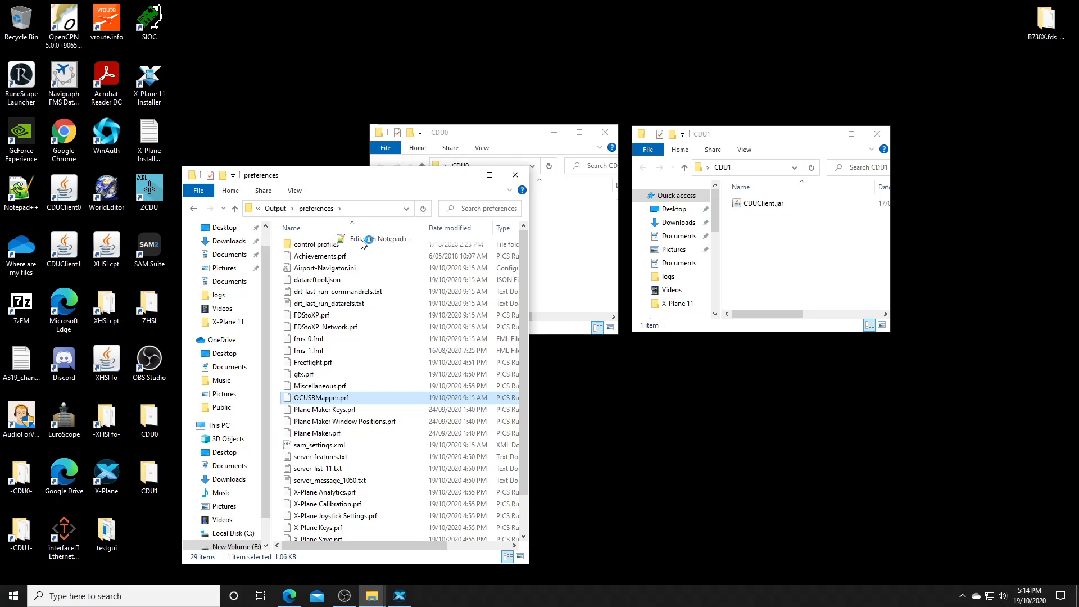
Check OCUSBMapper.prf uses destination IPs 127.0.0.1 and ports 49030/49031, then bring CDU0 forward.
click(380, 238)
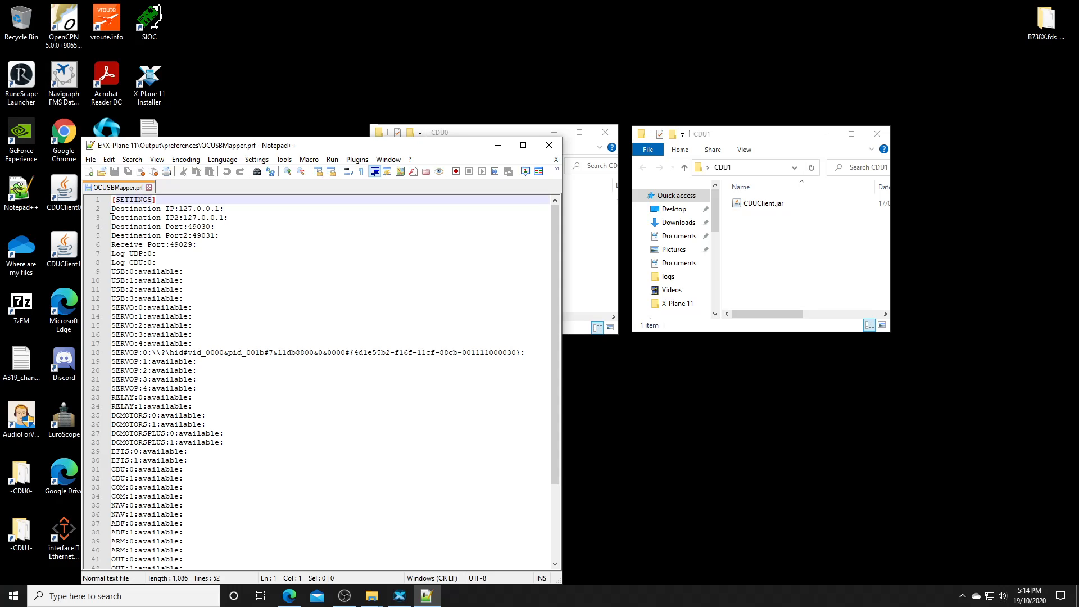
drag(111, 209, 195, 244)
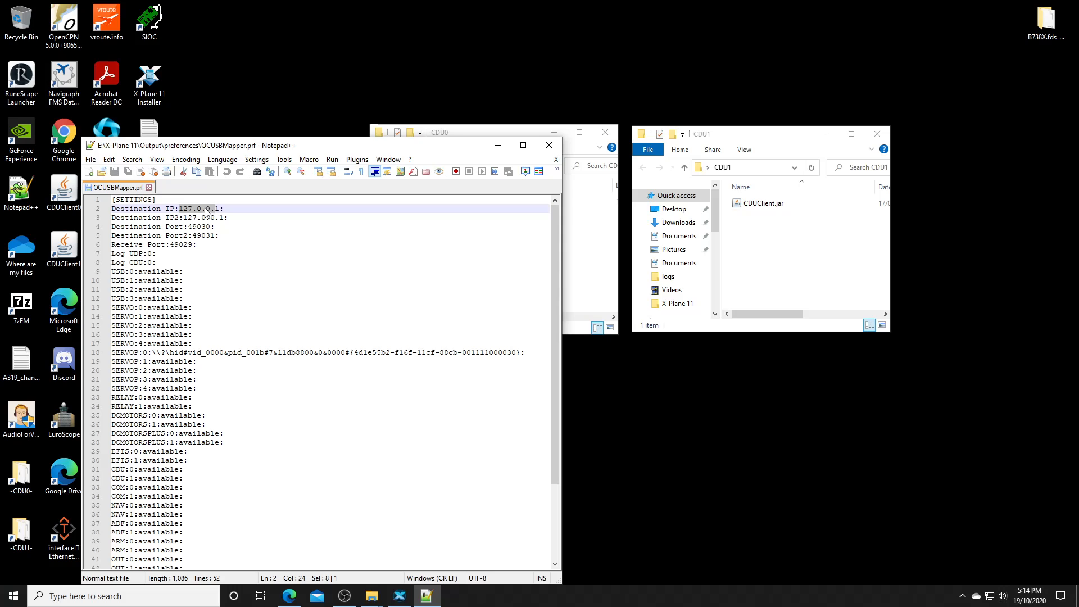
click(200, 217)
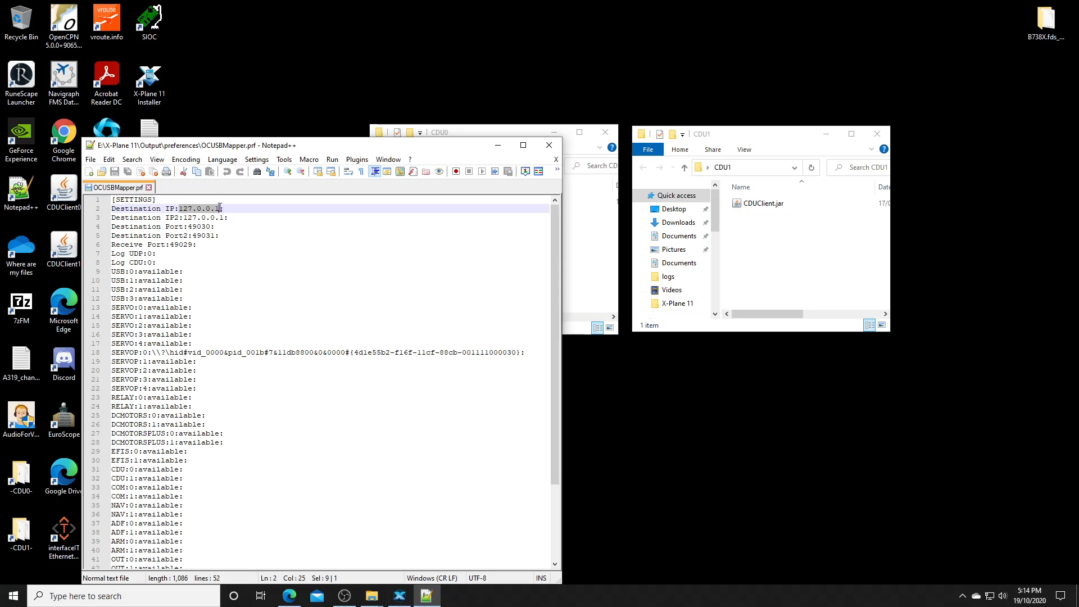
click(183, 217)
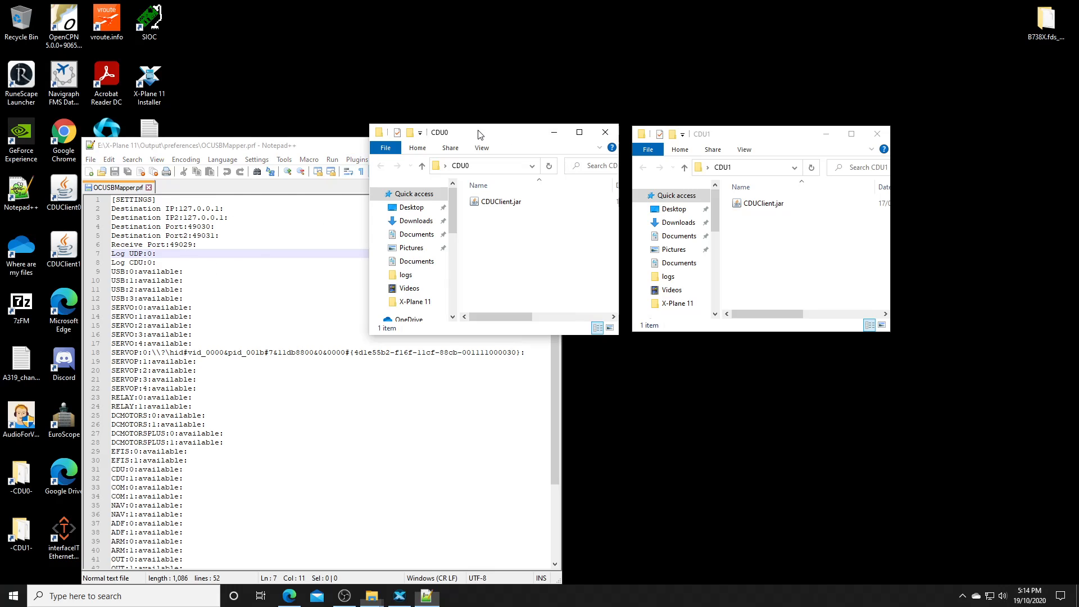
click(500, 201)
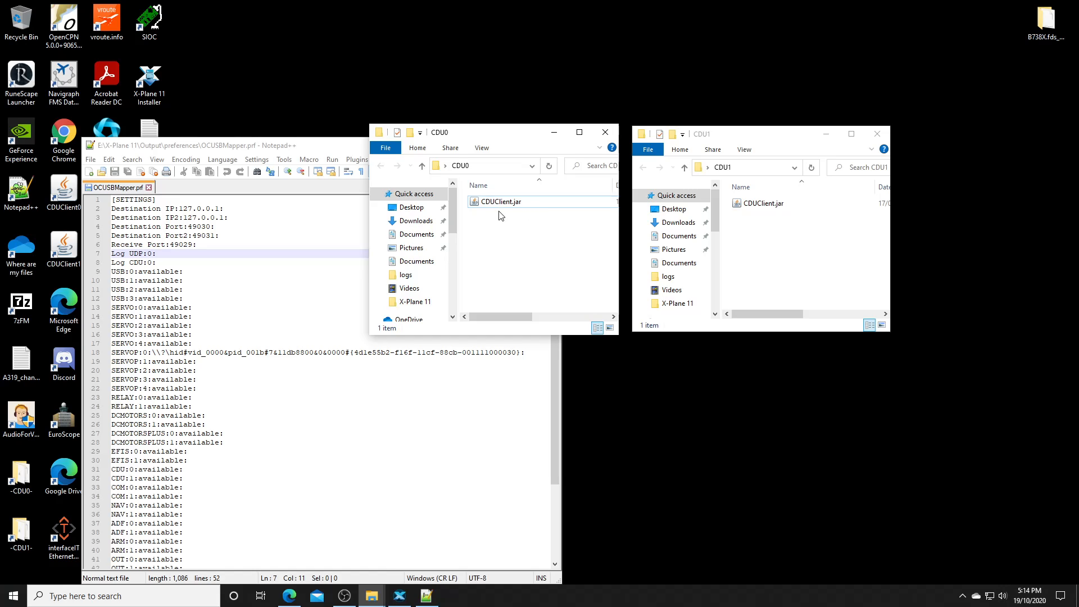
Launch CDUClient.jar from the CDU0 folder and start opening it from CDU1.
click(499, 201)
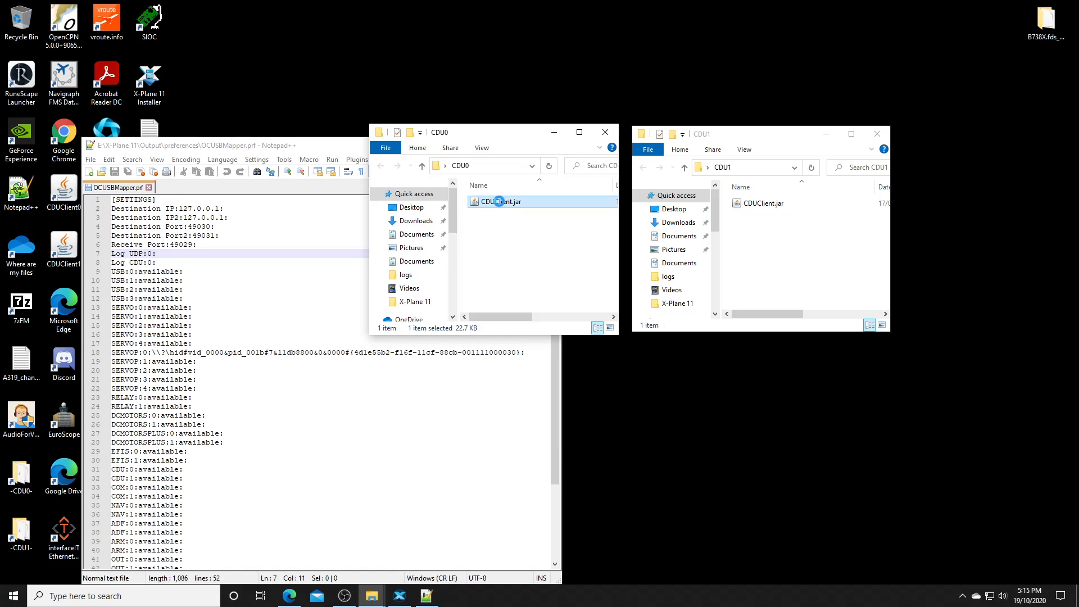
mouse_move(516, 216)
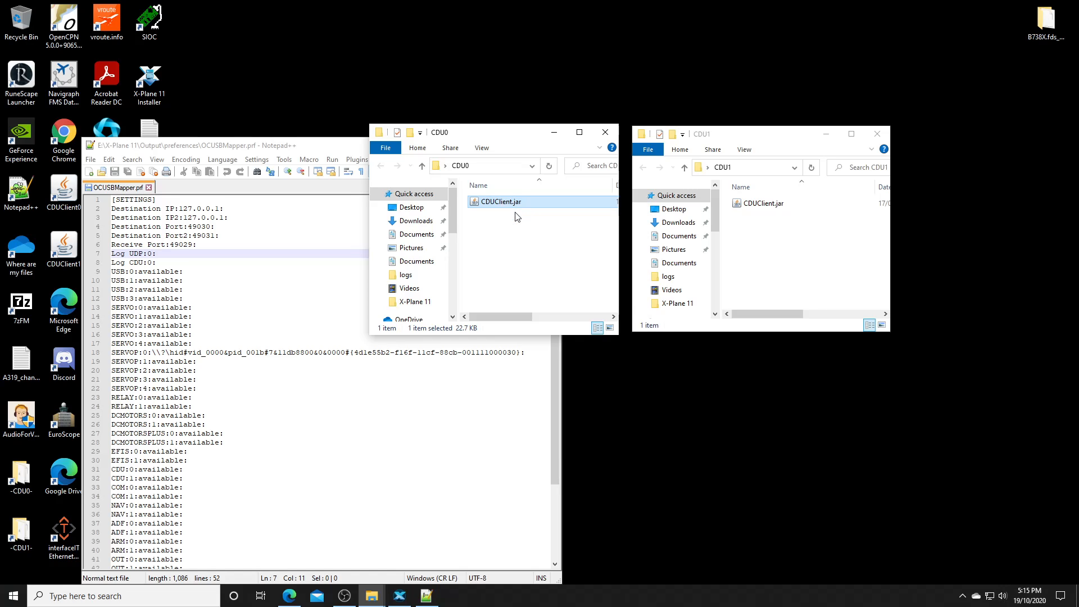
double_click(501, 202)
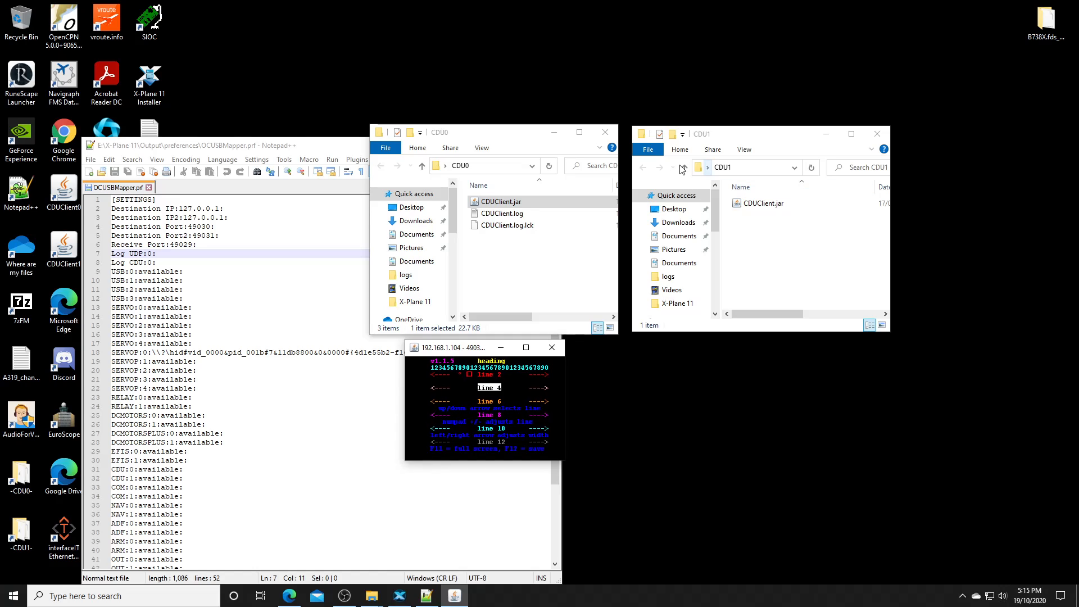
right_click(760, 204)
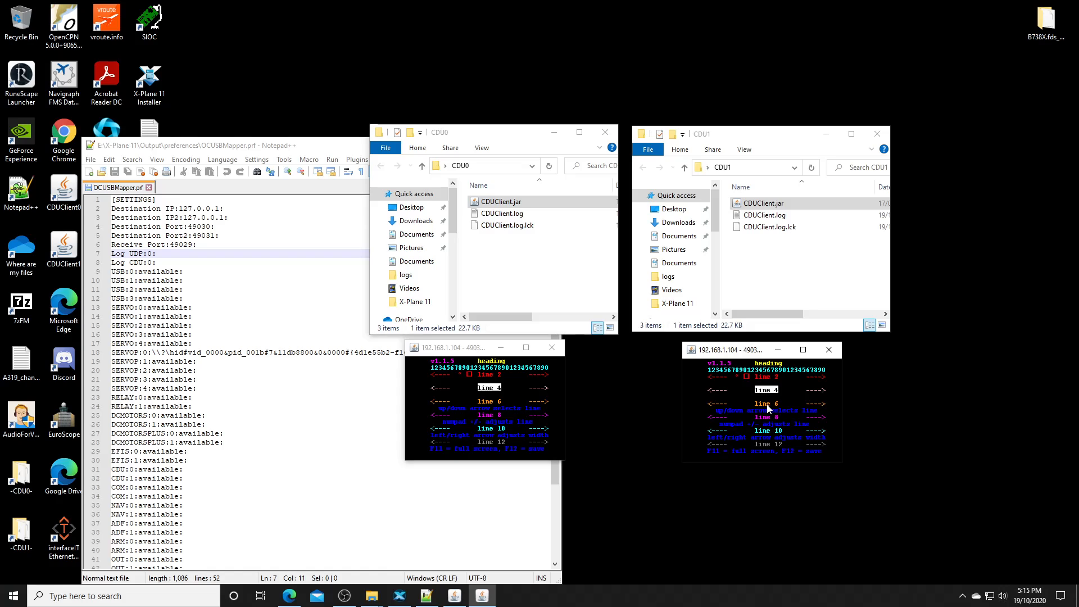
mouse_move(740, 421)
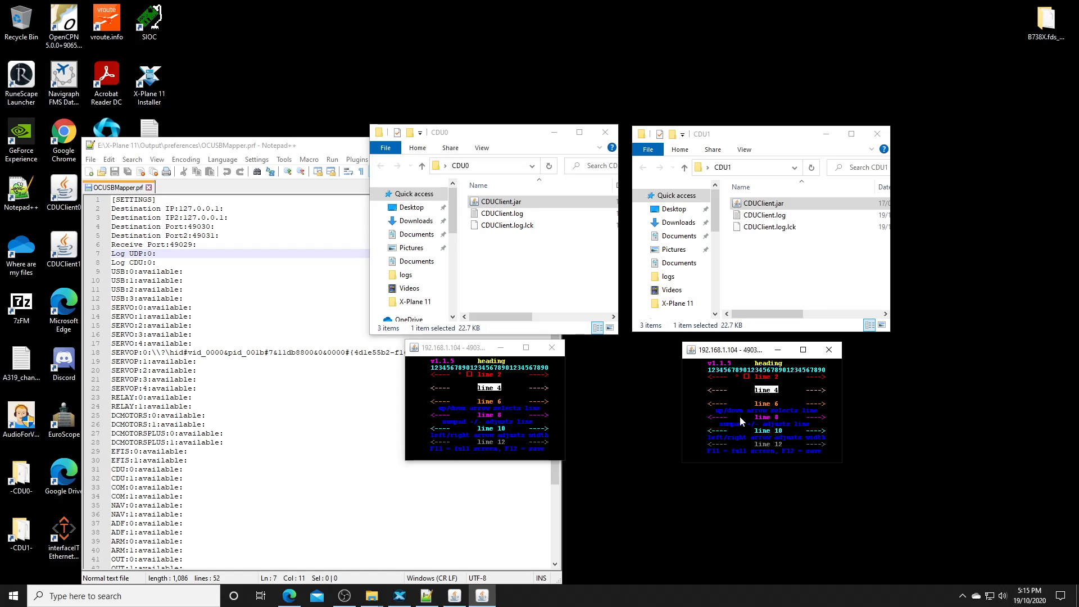
mouse_move(580, 377)
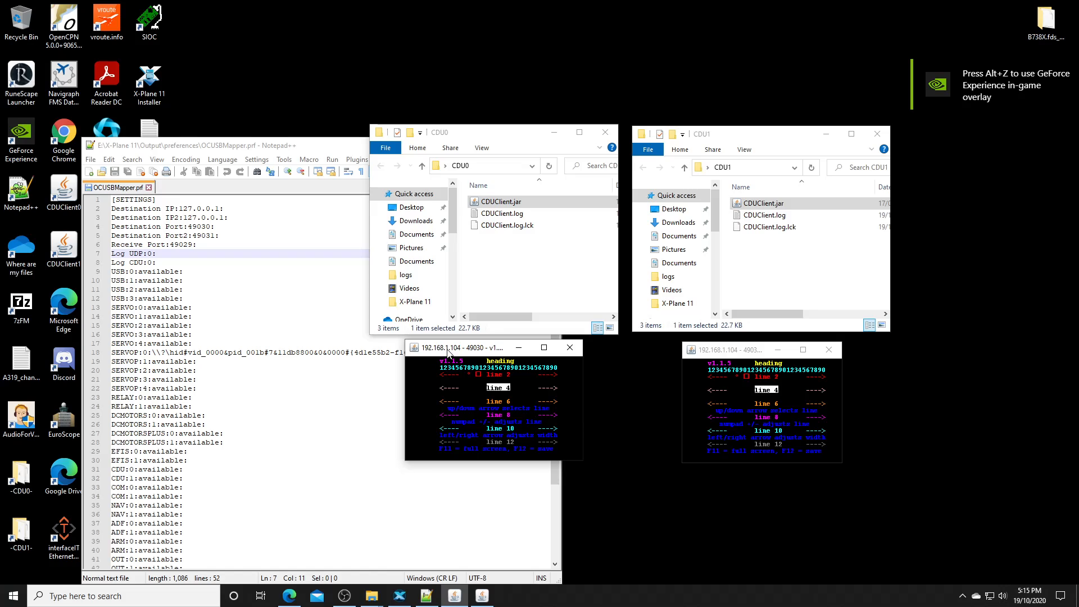
mouse_move(488, 352)
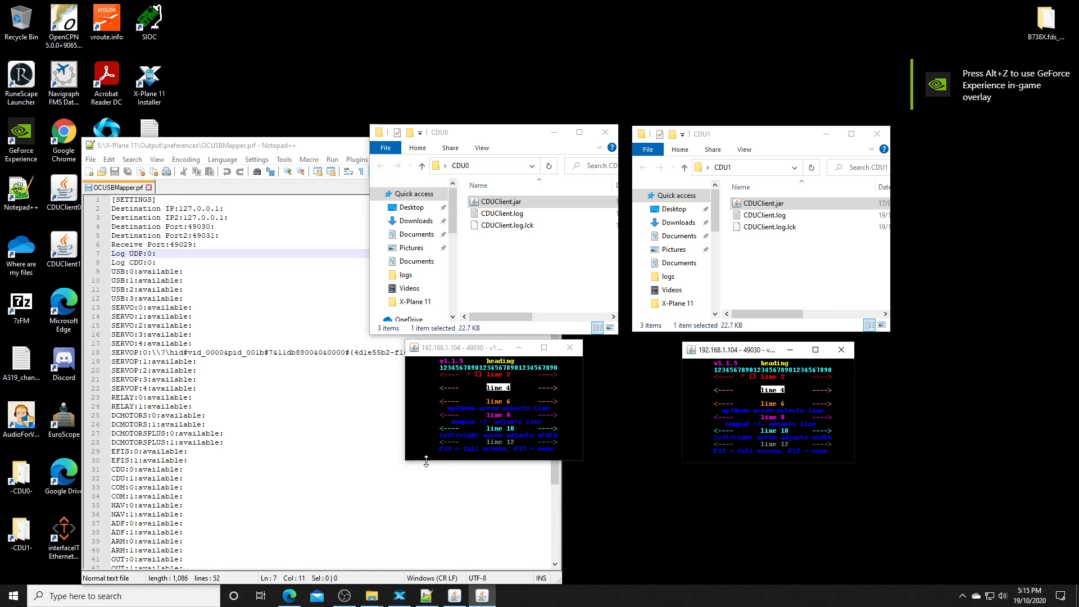
mouse_move(499, 306)
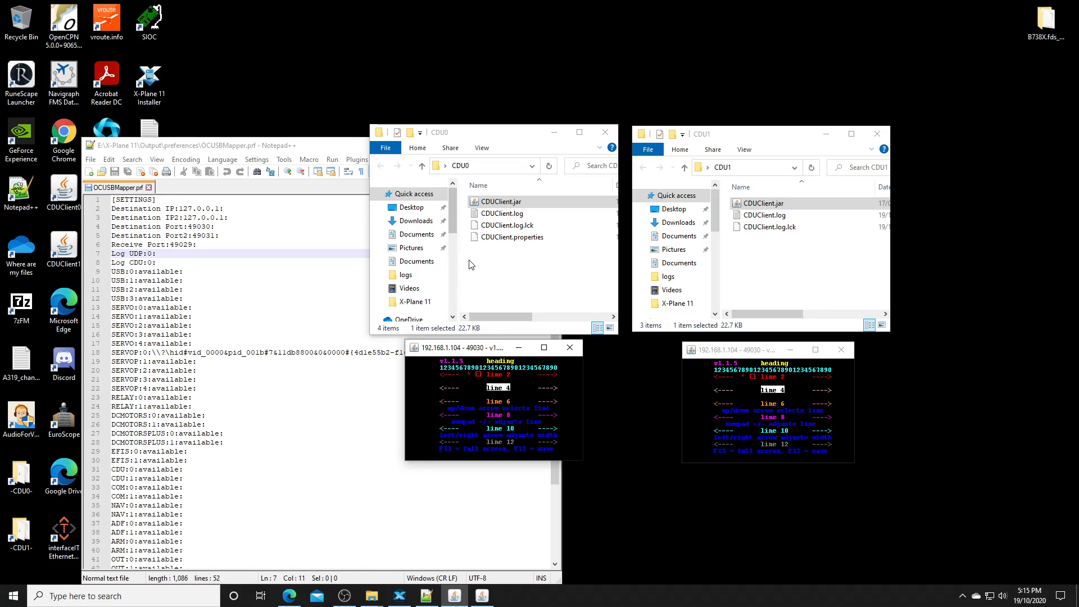
Close the CDU0 client's display window so only the CDU1 client keeps running.
click(512, 237)
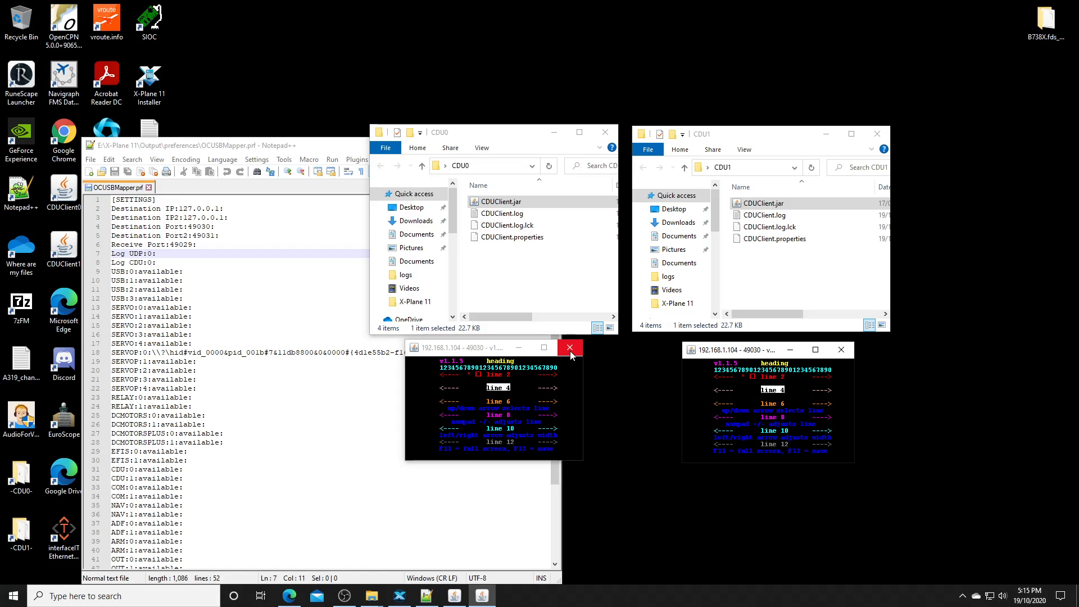
click(569, 347)
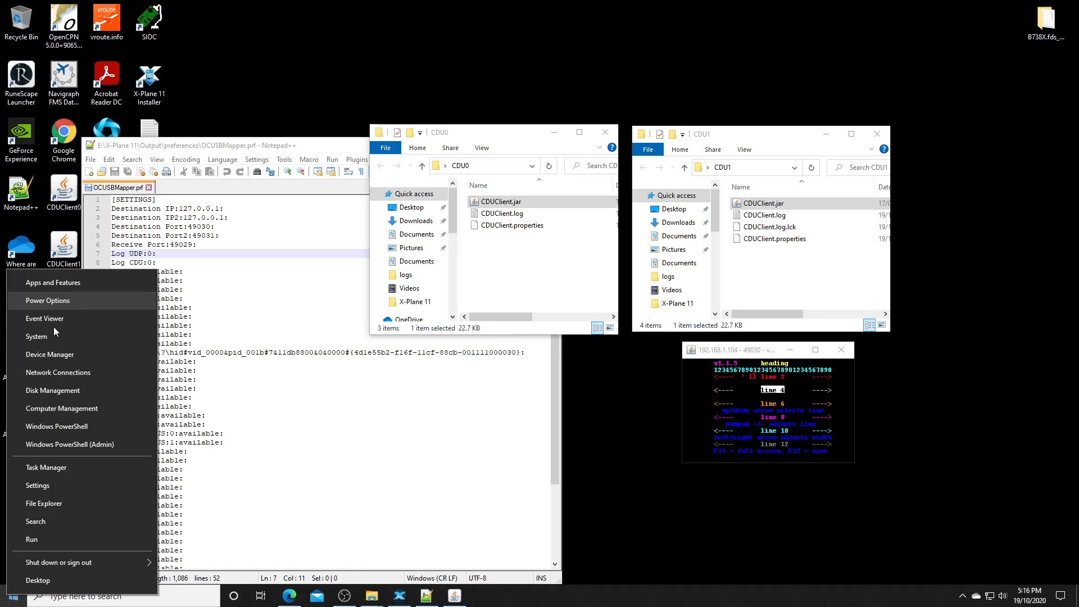
mouse_move(63, 354)
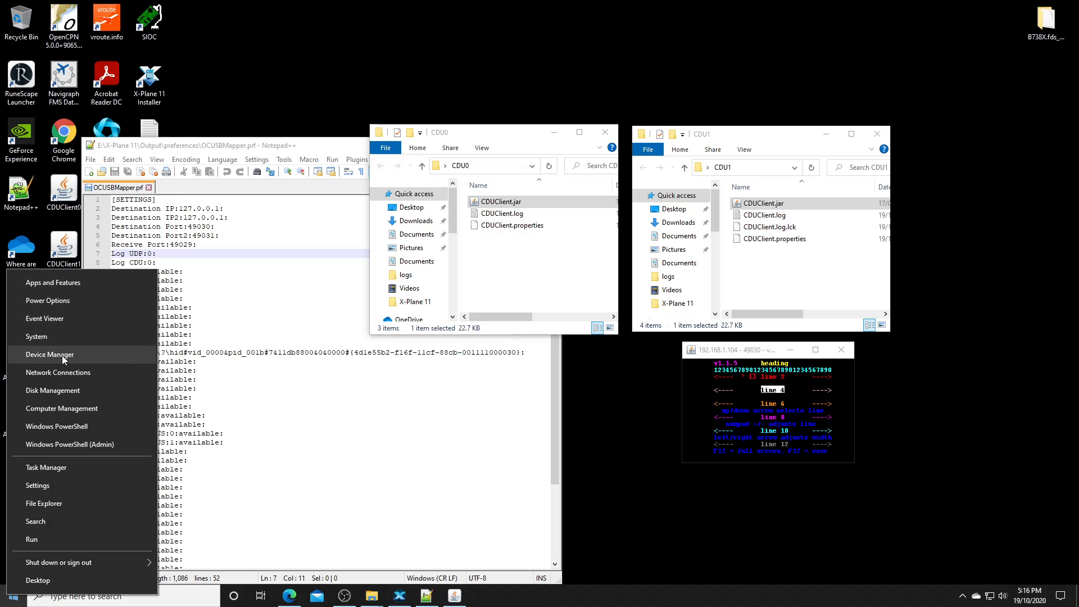
mouse_move(58, 372)
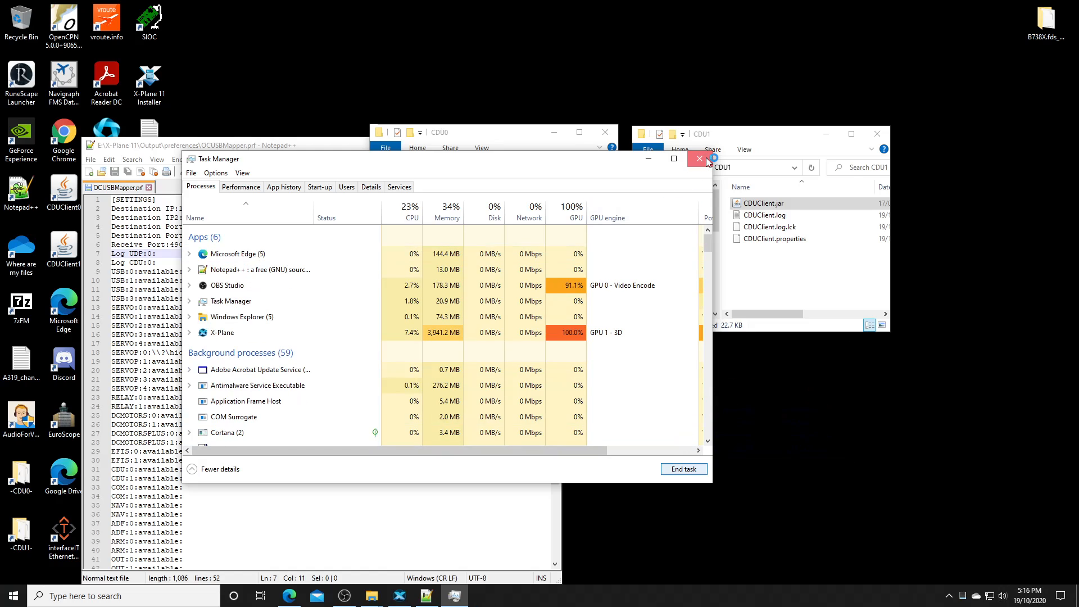
Close Task Manager and select CDUClient.properties in the CDU1 folder.
click(699, 158)
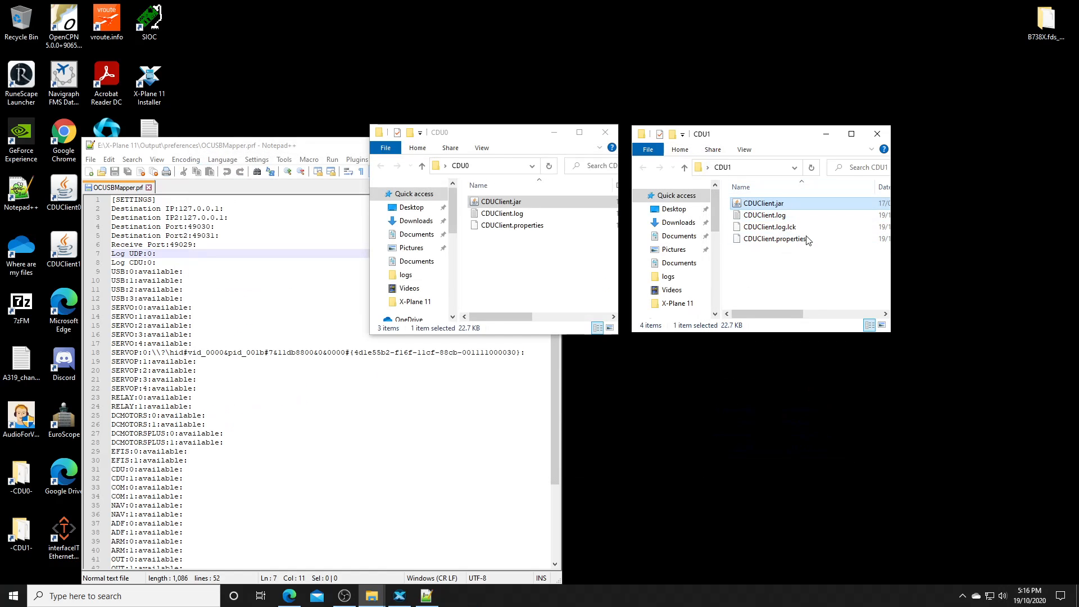
click(771, 227)
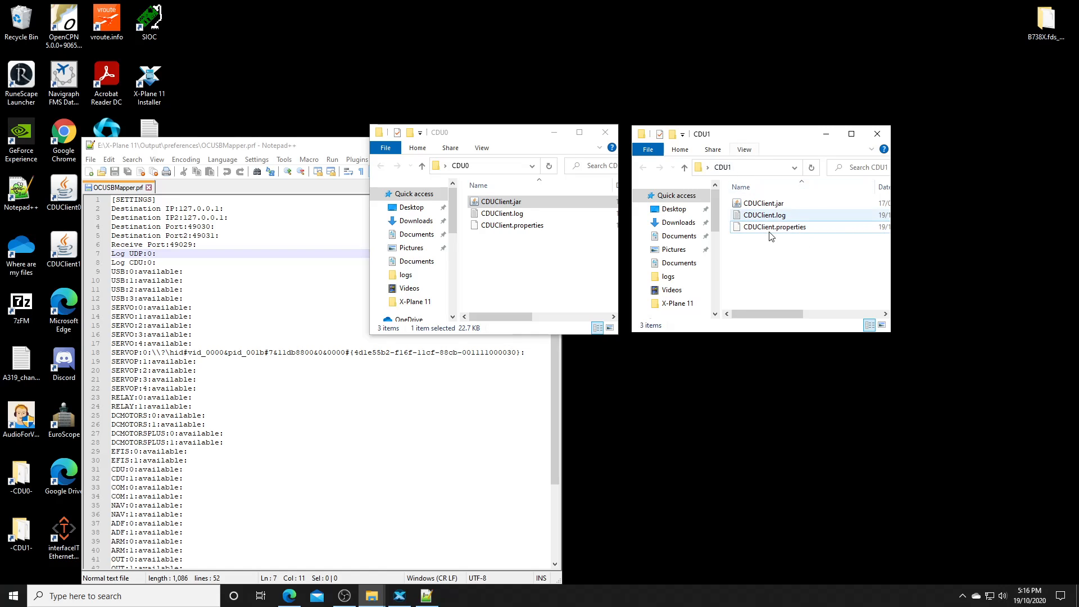
Edit CDU1's CDUClient.properties Receive Port to 49031, checking Destination Port2 in OCUSBMapper.prf.
right_click(776, 226)
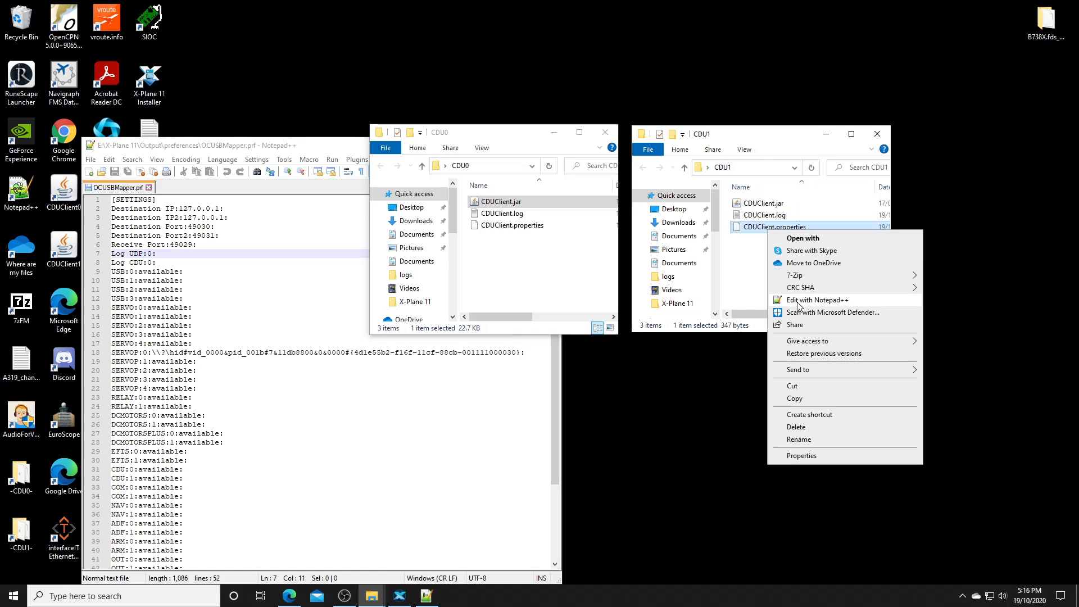
click(817, 299)
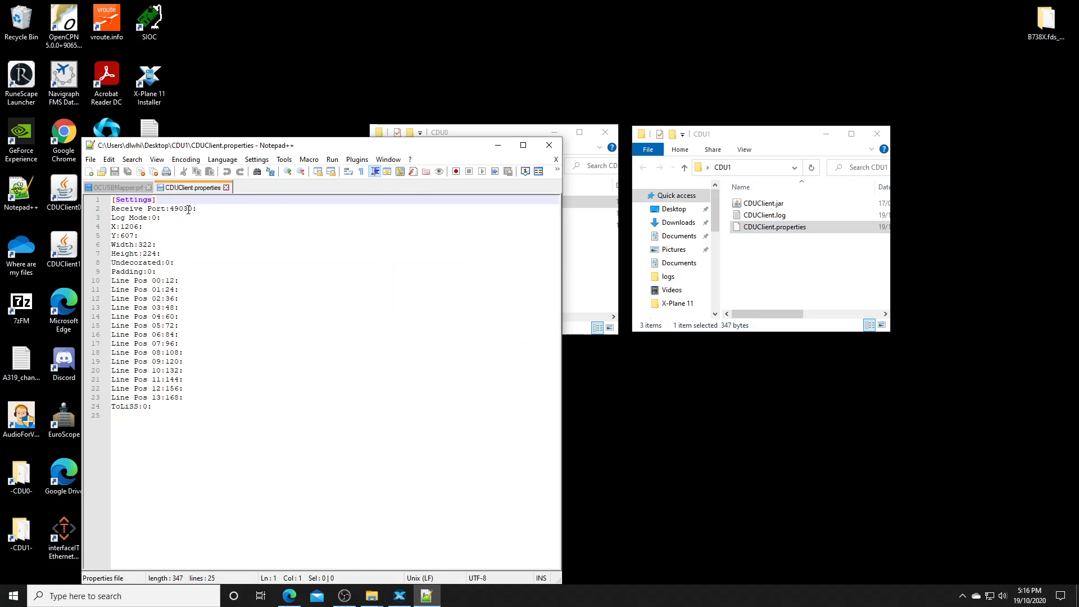
click(195, 209)
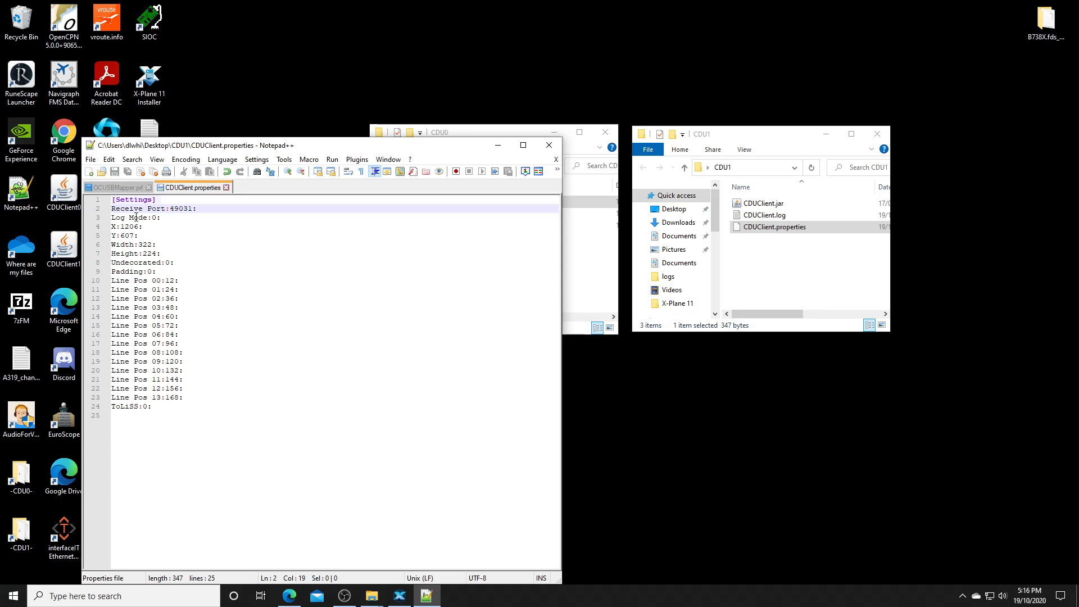
click(117, 187)
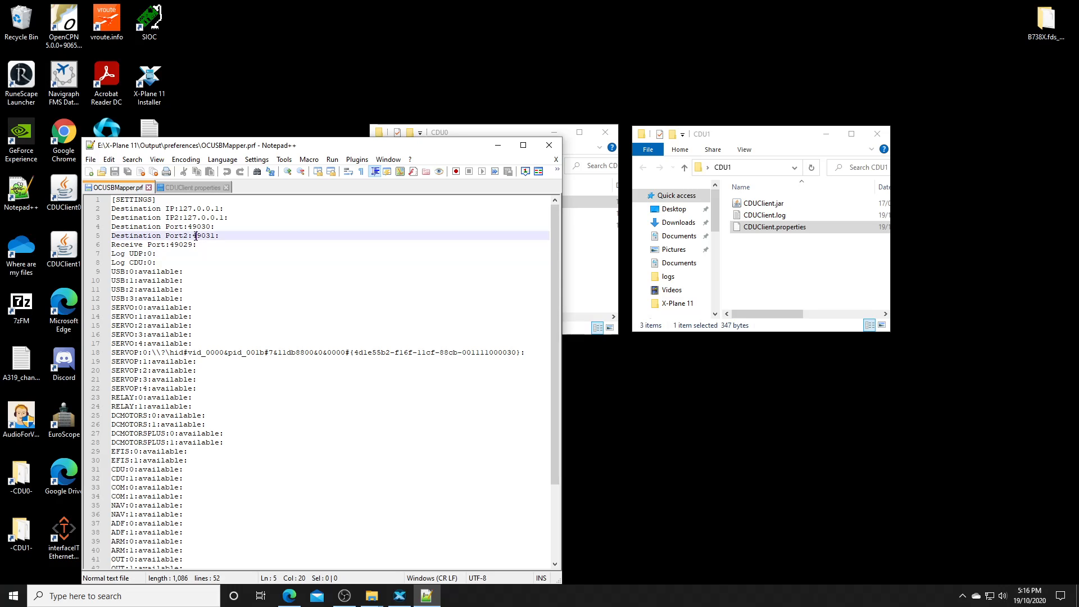
double_click(204, 234)
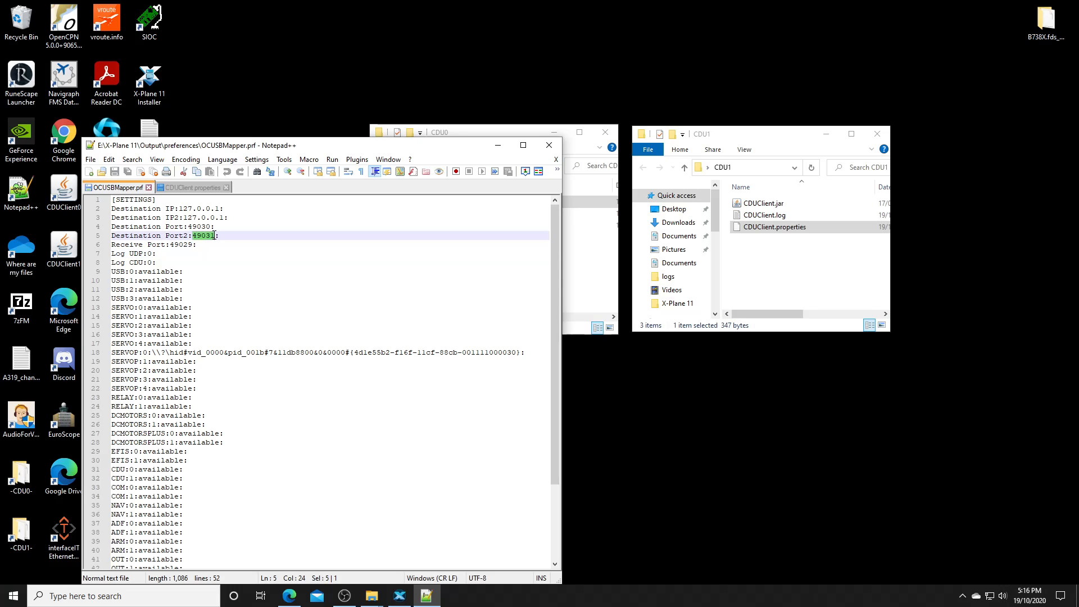
click(191, 188)
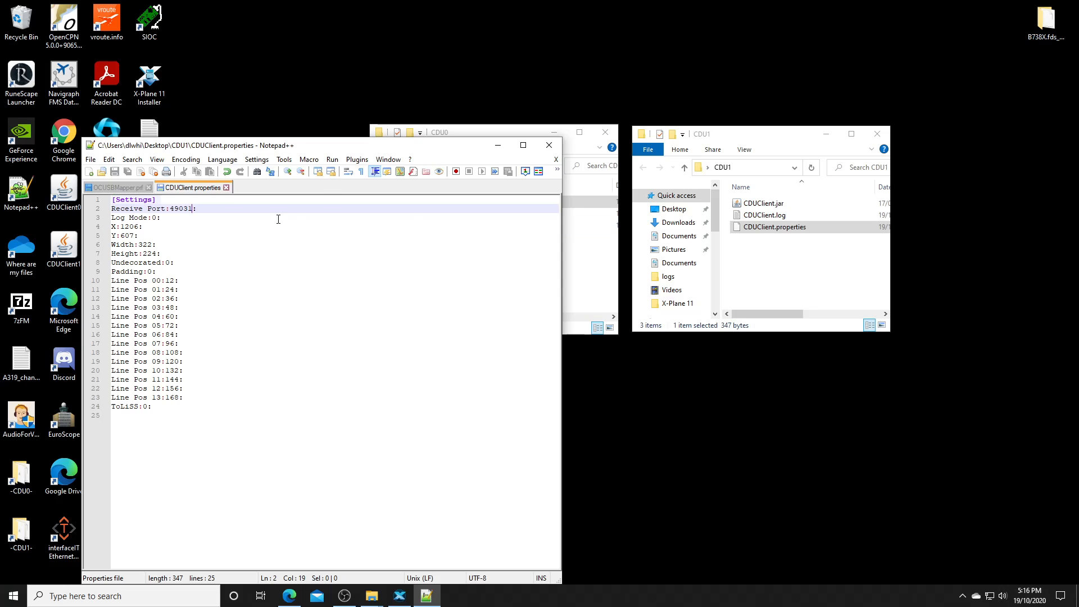
mouse_move(226, 191)
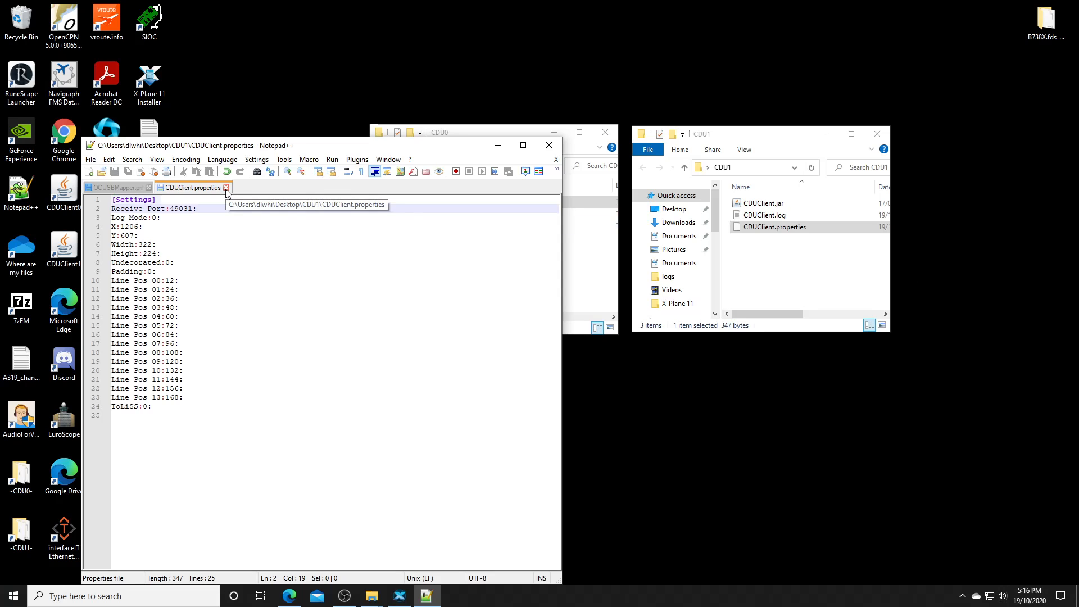
Launch CDUClient.jar from the CDU1 folder as a second client and reopen OCUSBMapper.prf.
click(117, 188)
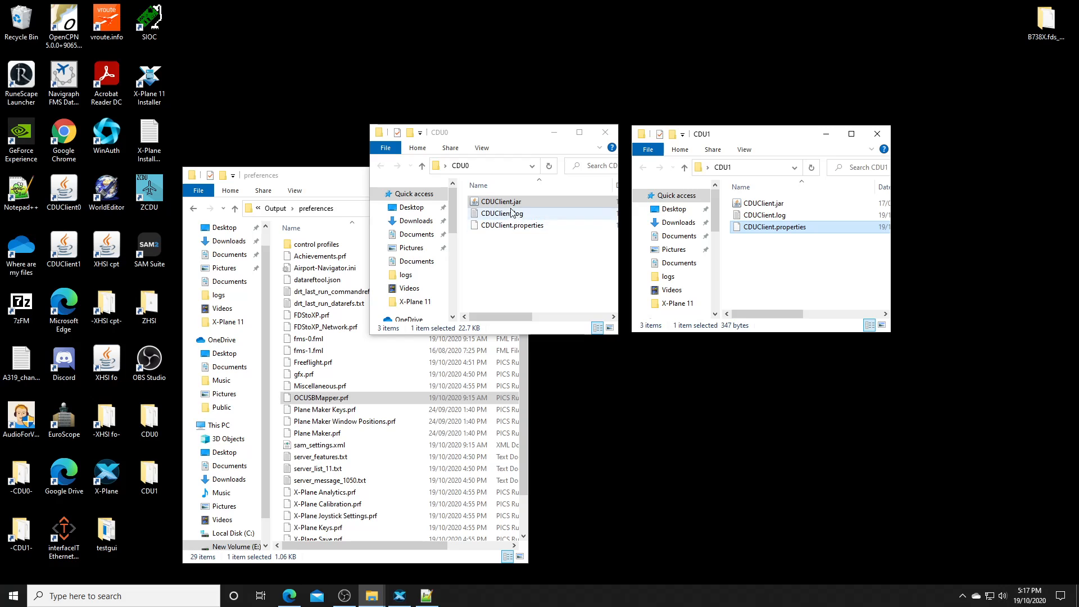
right_click(503, 201)
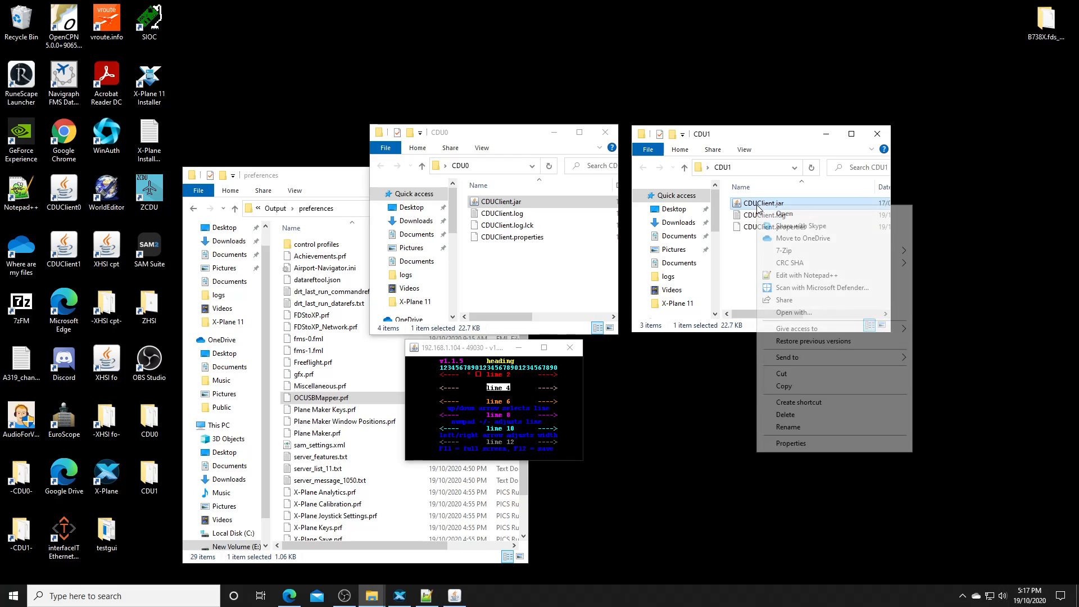
click(776, 213)
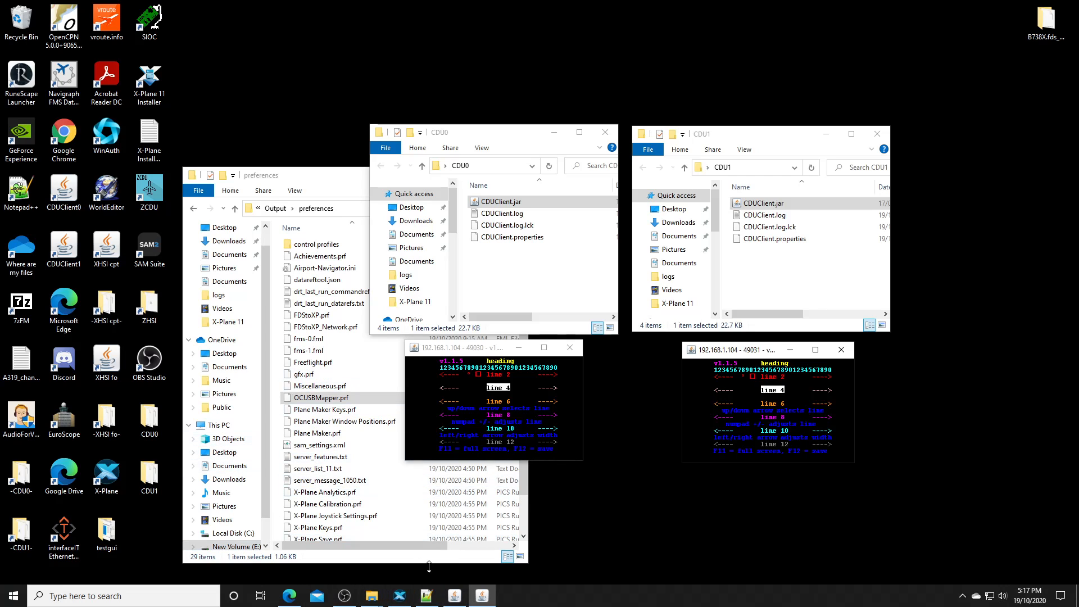
double_click(320, 398)
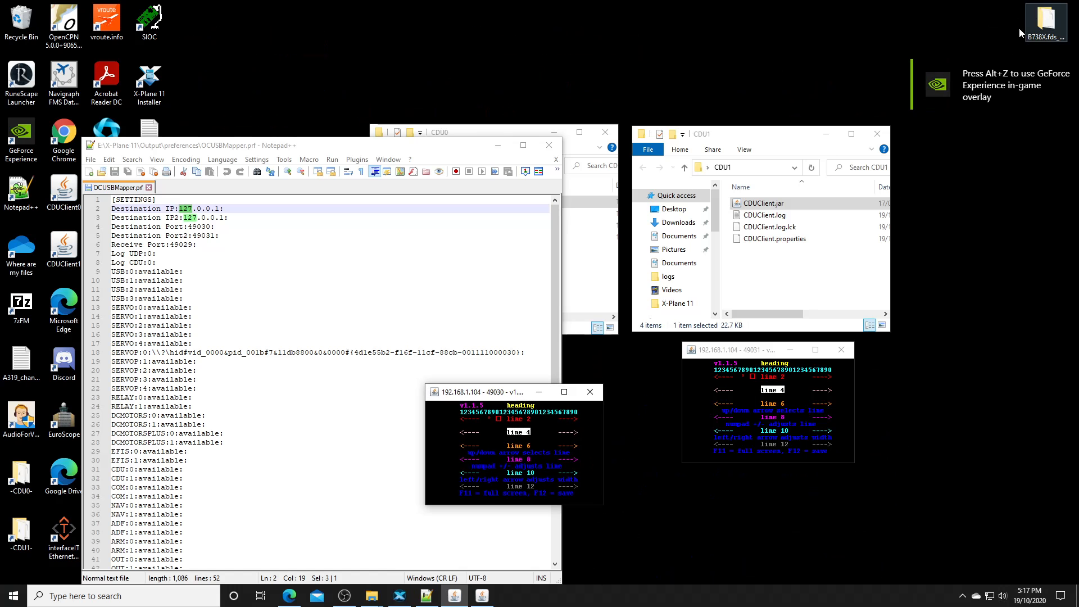
Replace 127.0.0.1 with 192.168.1.104 on the Destination IP and Destination IP2 lines and save.
drag(513, 391, 636, 474)
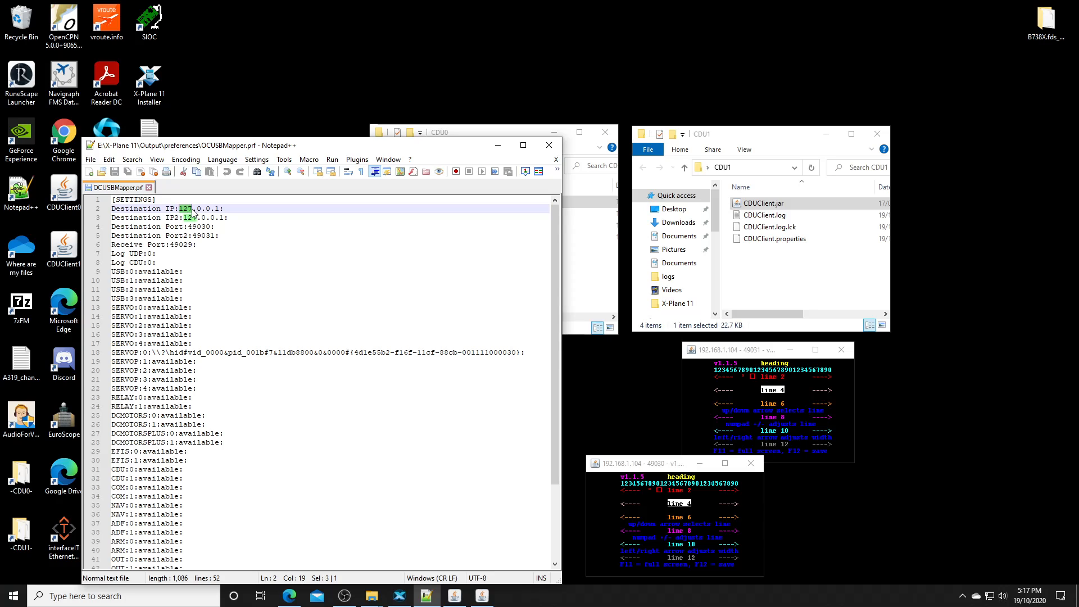
text(192.)
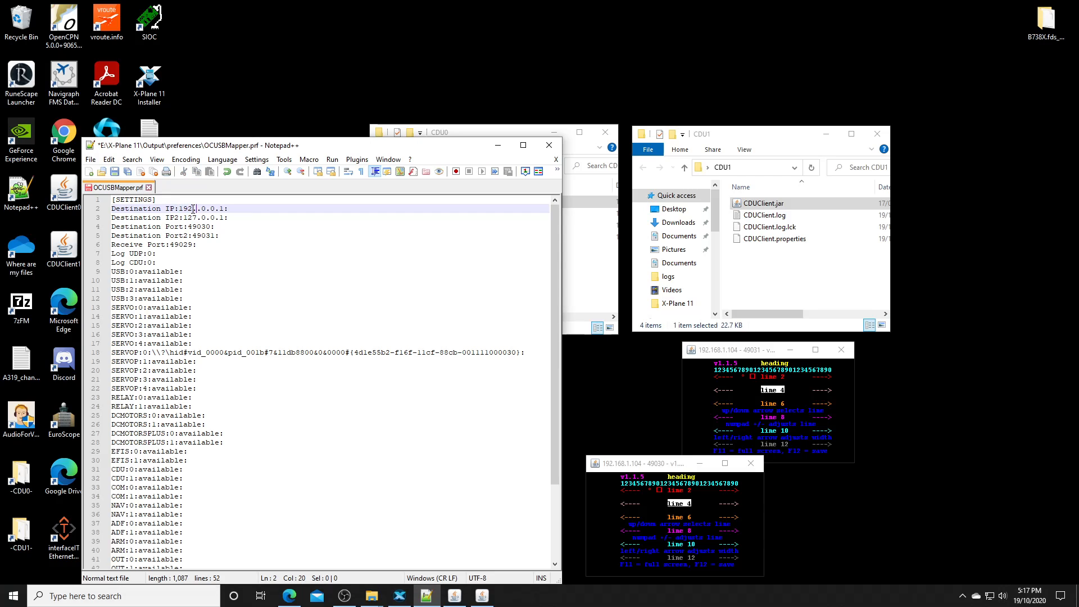
text(168)
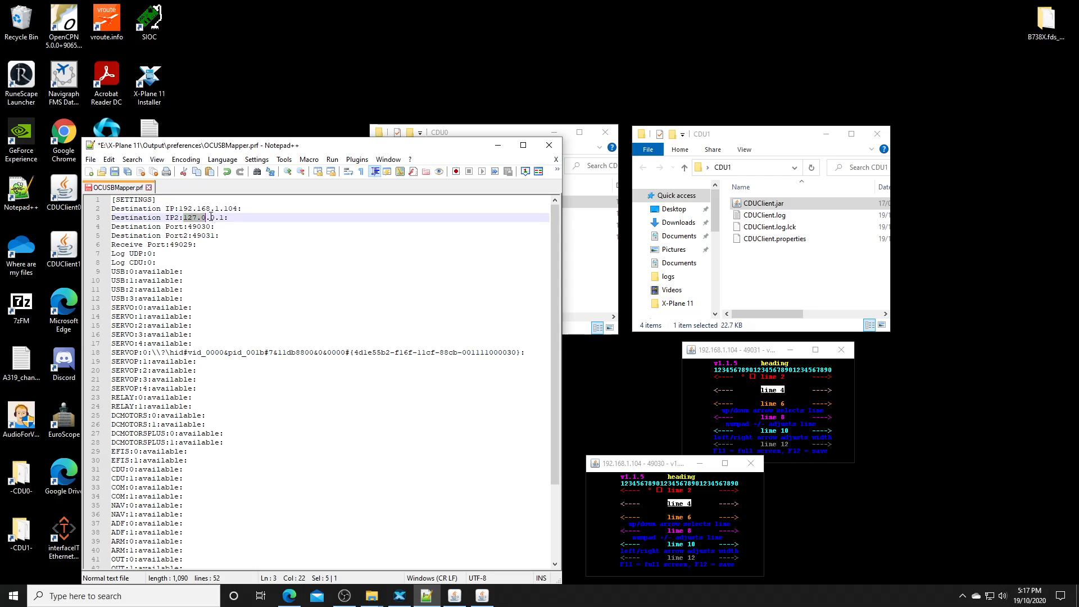
text(192.168.1.104)
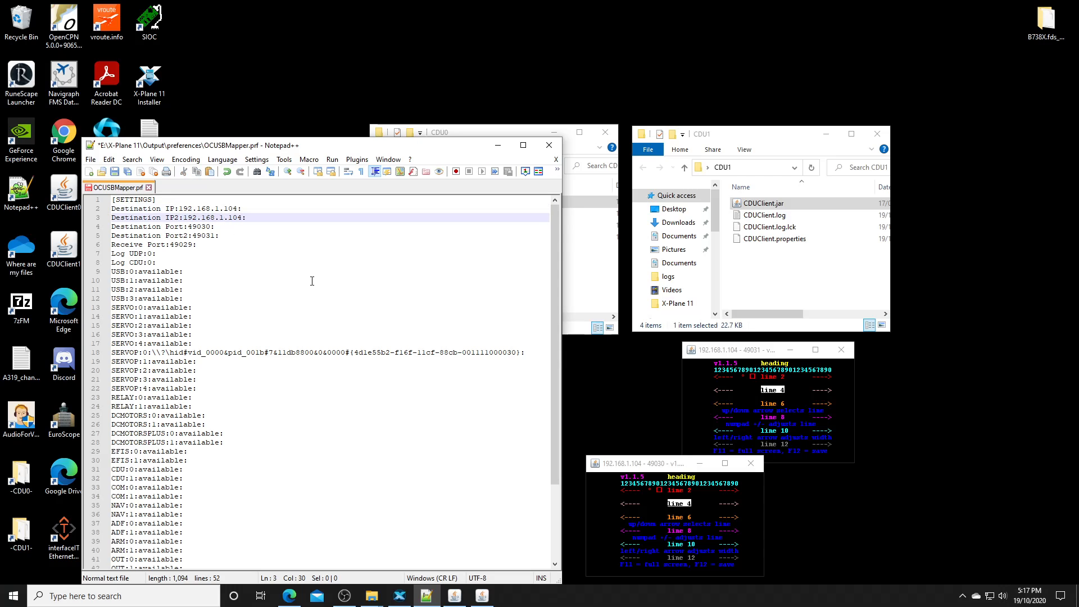
click(189, 217)
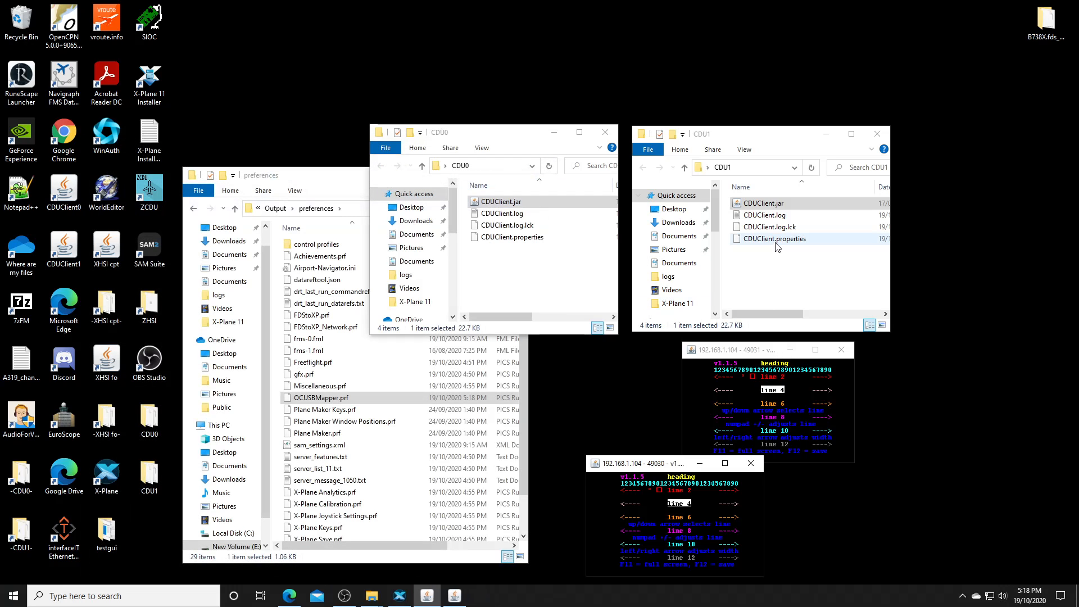
Check CDU1's CDUClient.properties via its context menu, then close Notepad++ and the preferences folder window.
right_click(777, 238)
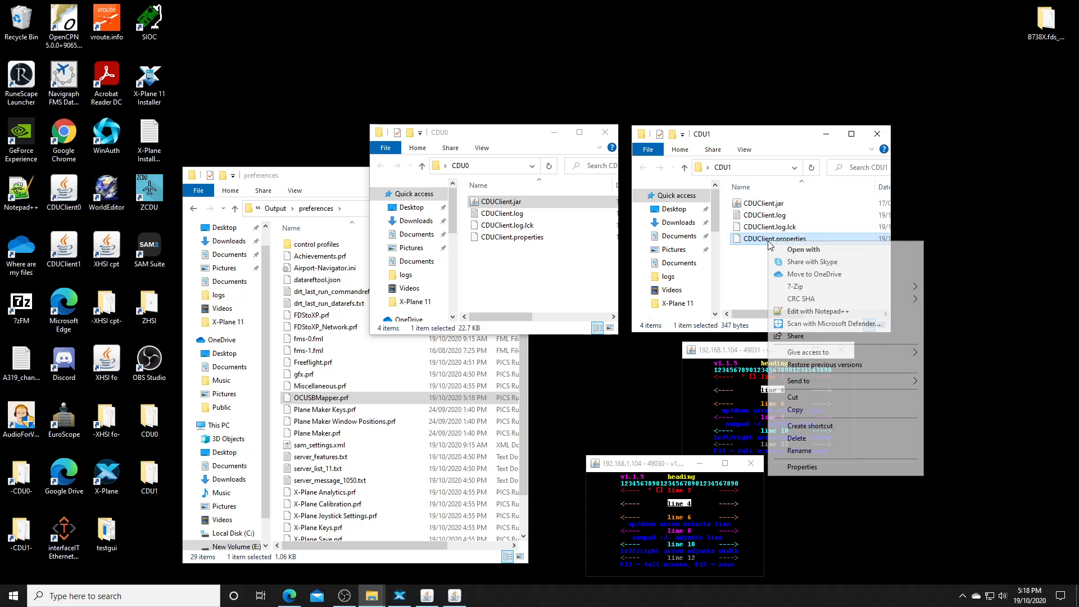
click(816, 311)
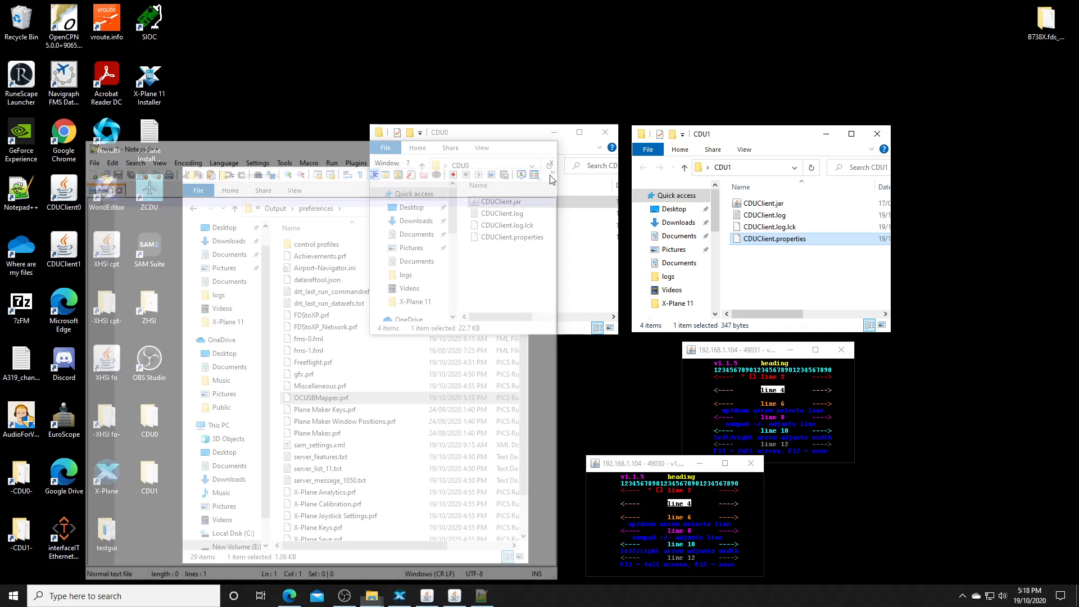
right_click(508, 238)
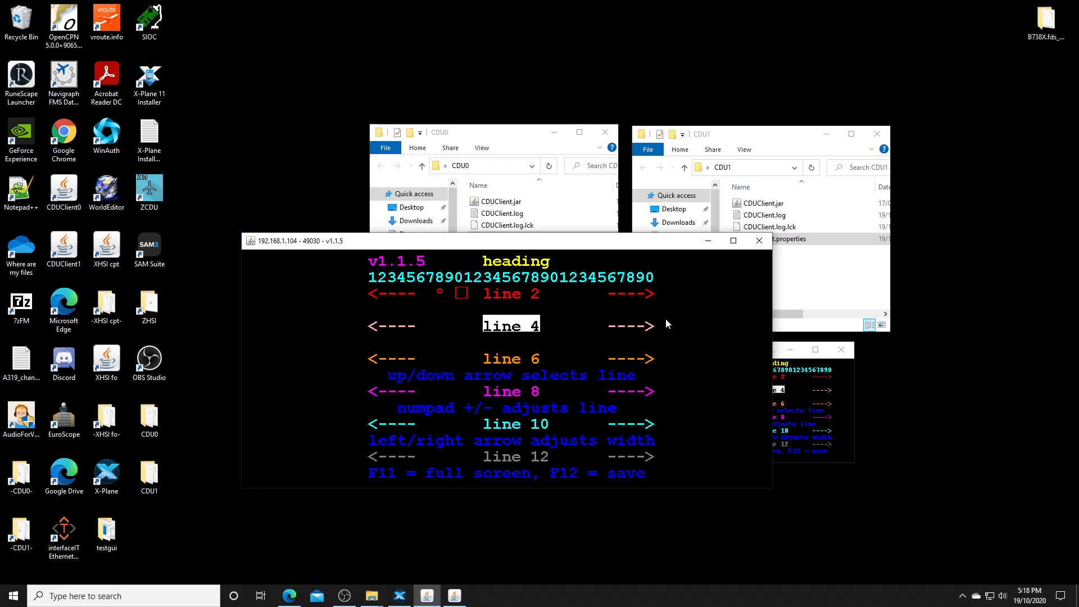
mouse_move(560, 248)
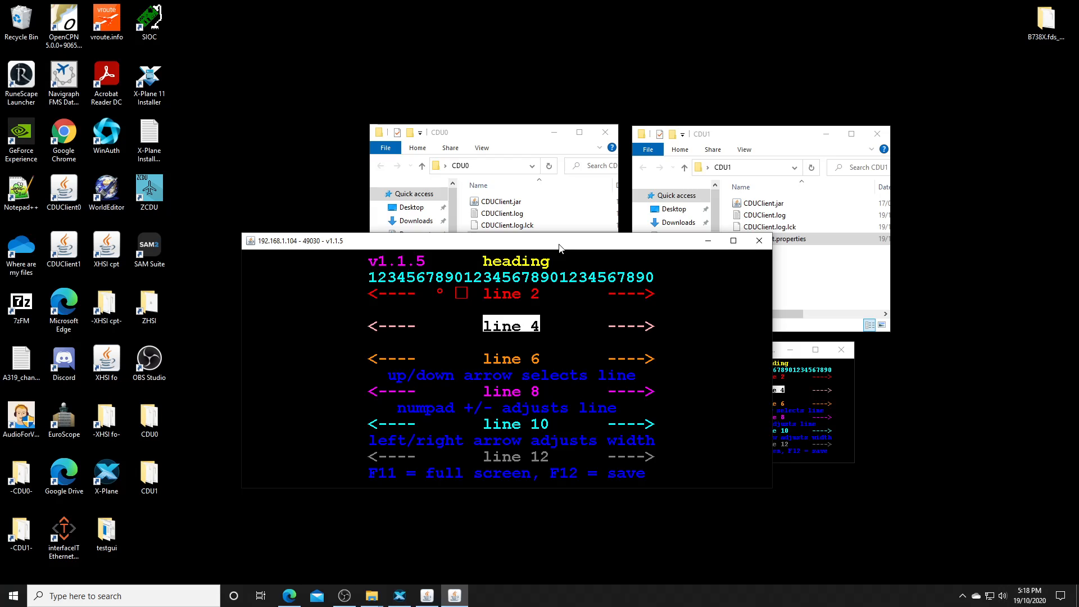
mouse_move(732, 240)
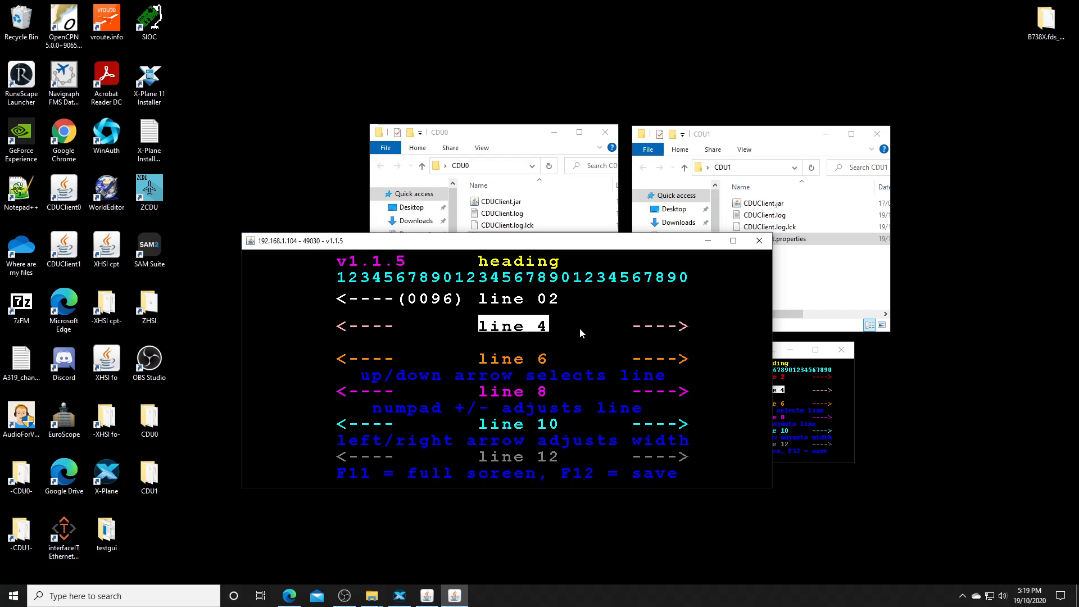
Enlarge the port 49030 client window and widen its test-pattern text so line 02 reads 0096.
click(513, 237)
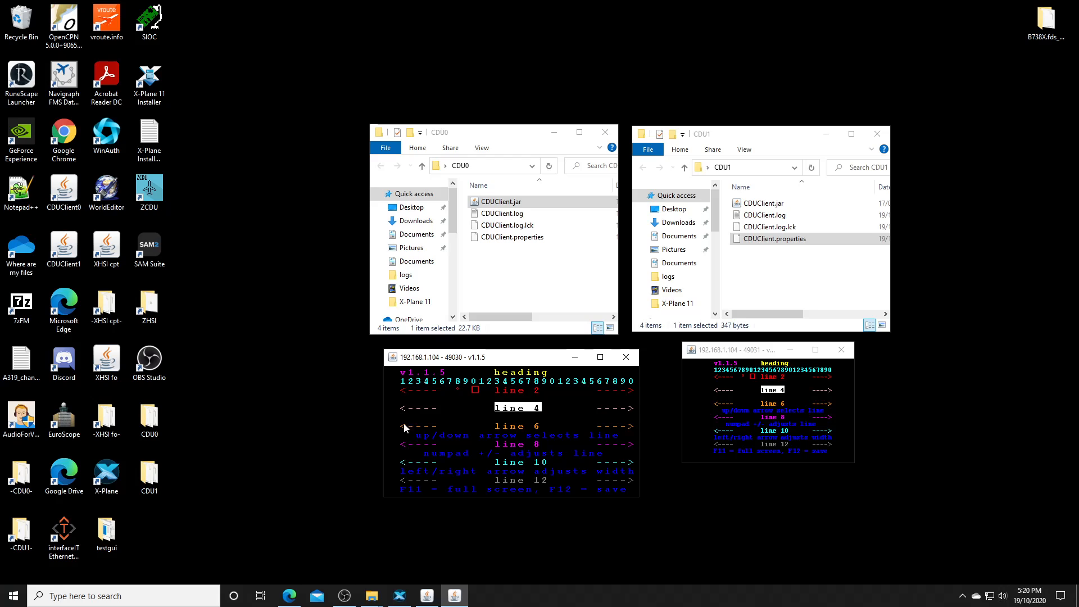
mouse_move(466, 474)
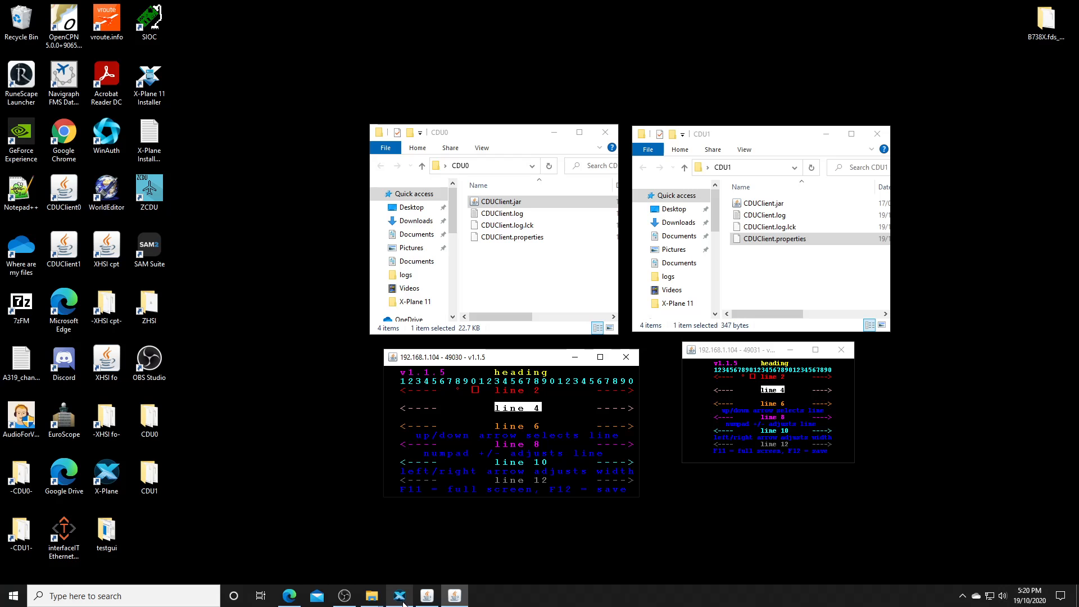
Shrink the 49030 client window back beside the other client and bring X-Plane to the front.
click(399, 595)
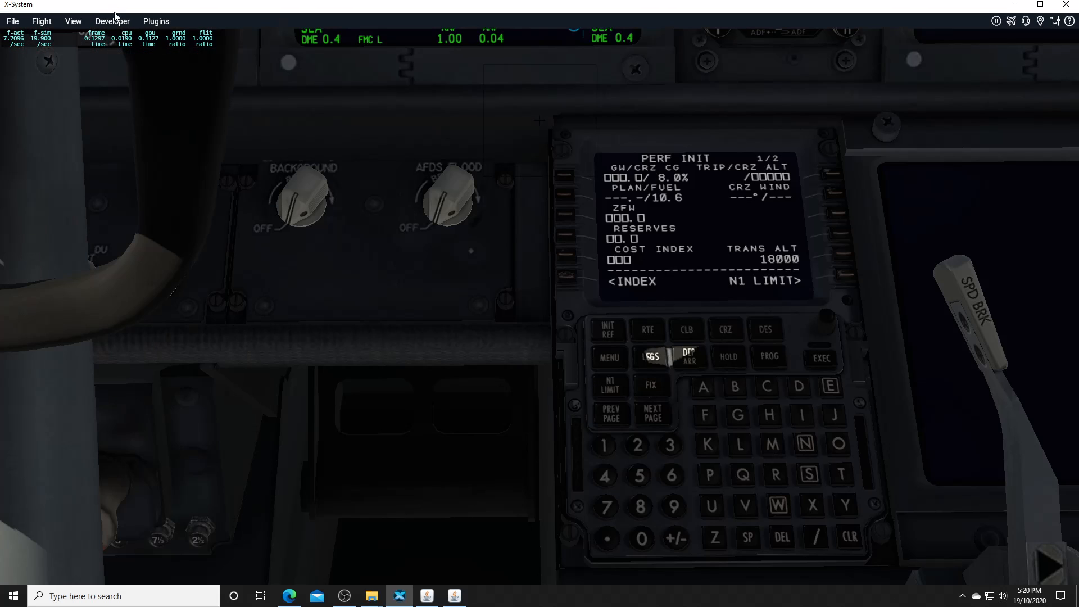
Reload the CDU display from Plugins > OCUSBMapper so both clients show live PERF INIT and MENU pages.
click(155, 20)
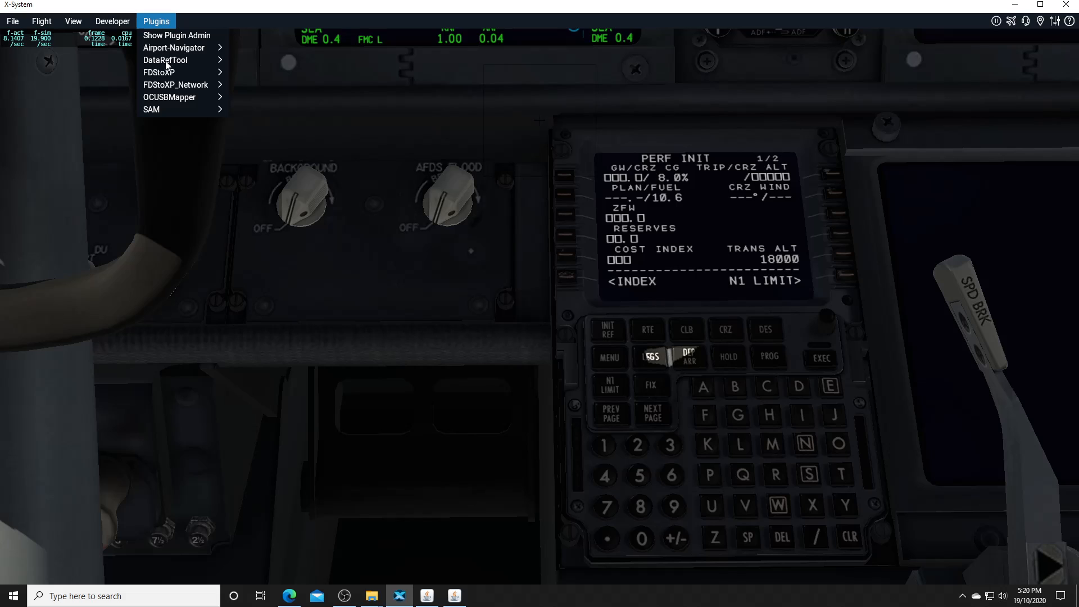
mouse_move(168, 96)
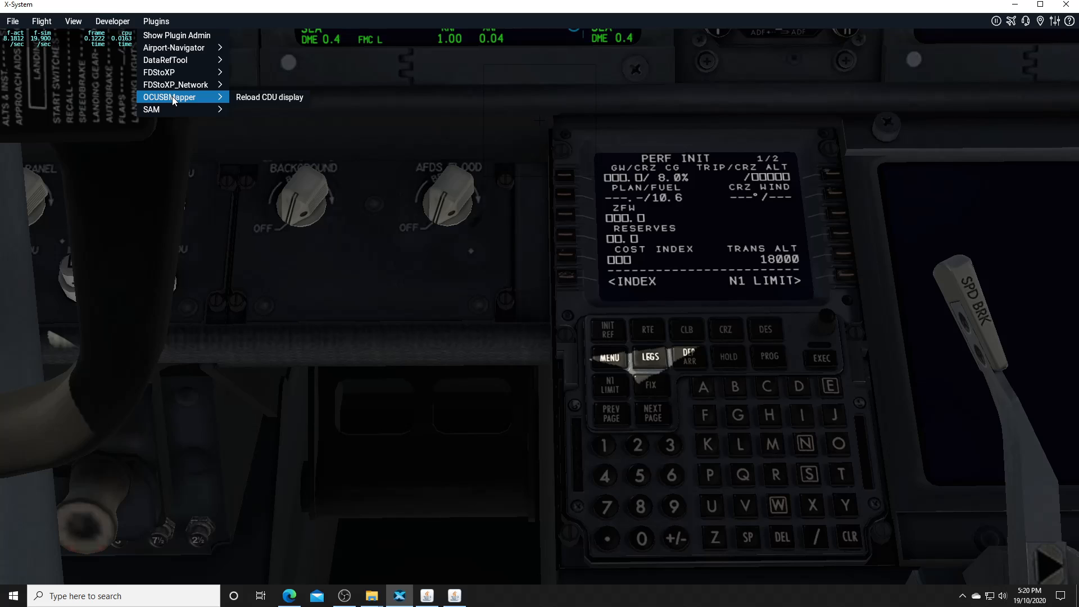
mouse_move(269, 97)
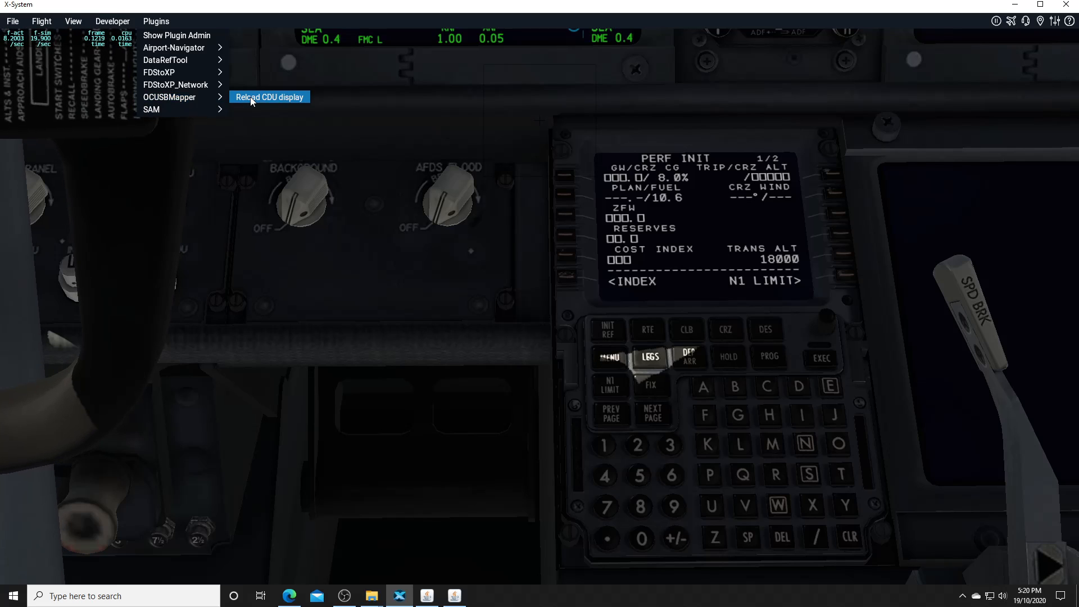
click(269, 96)
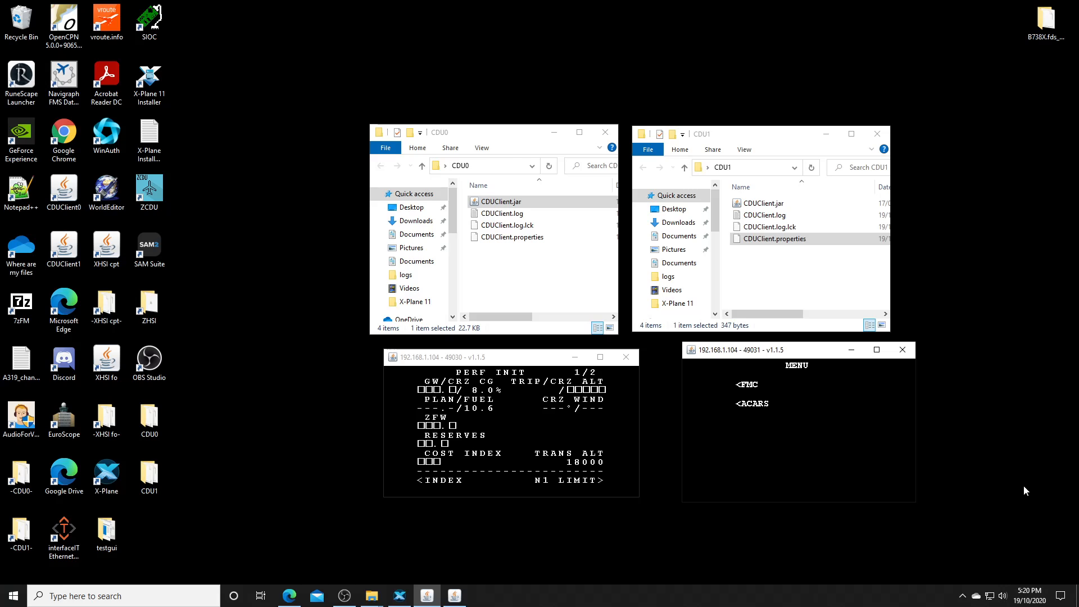
mouse_move(162, 380)
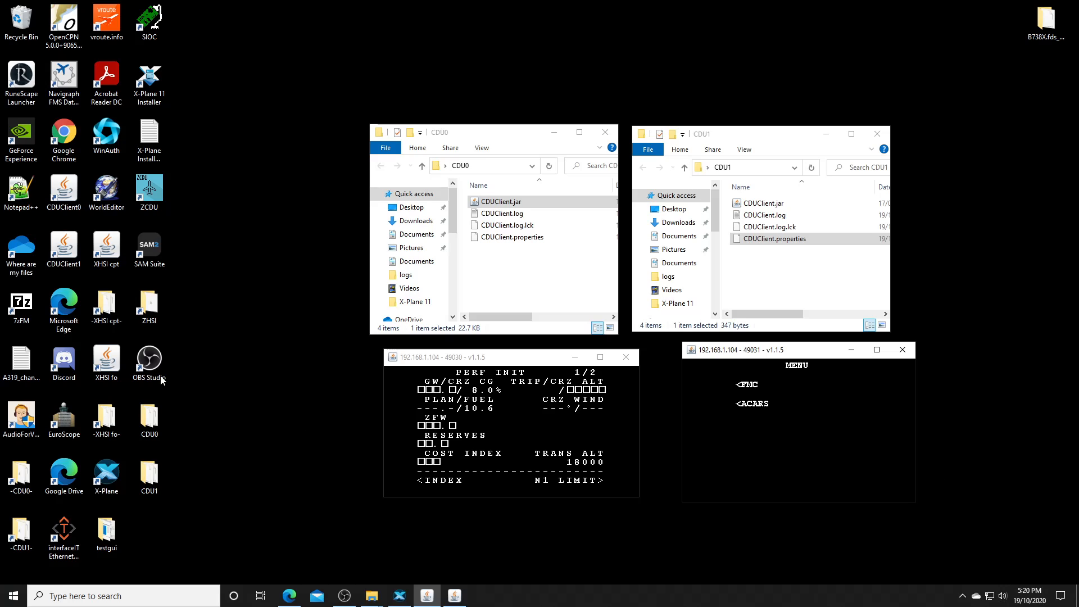